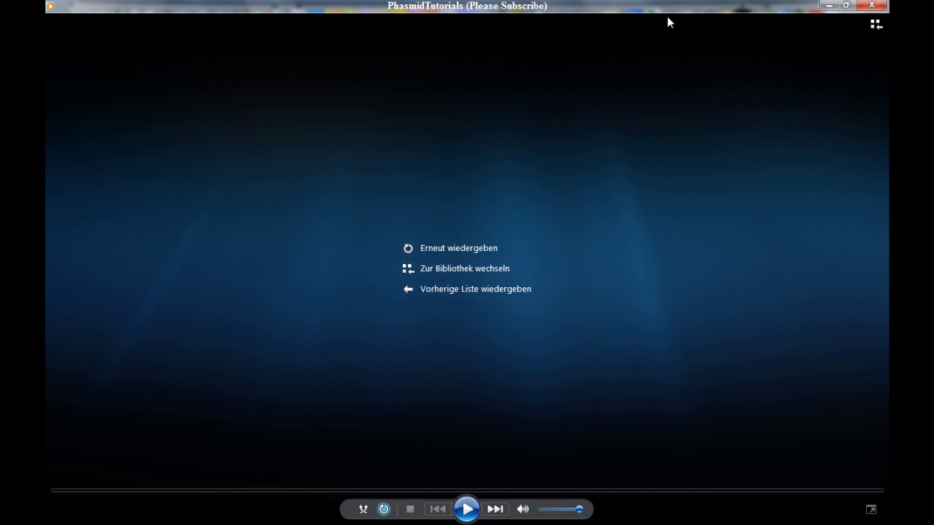
pyautogui.moveTo(539, 148)
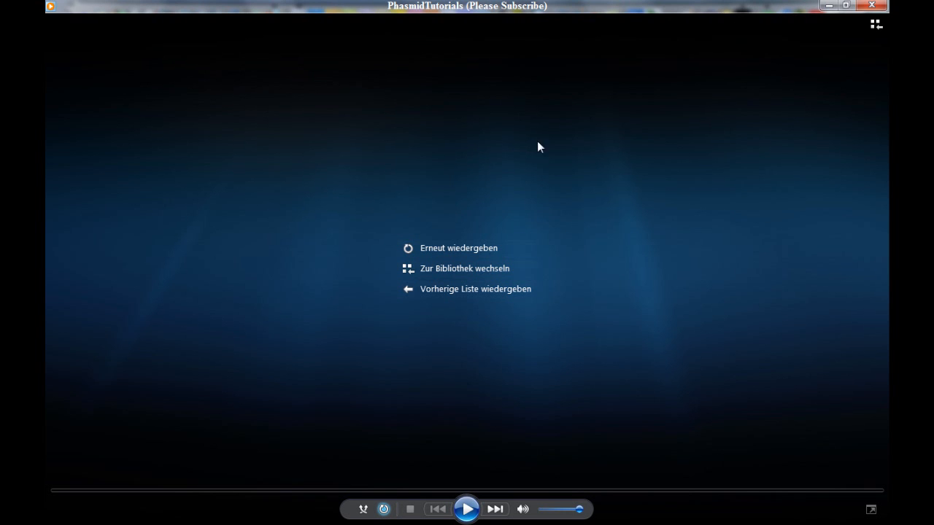
pyautogui.moveTo(495, 165)
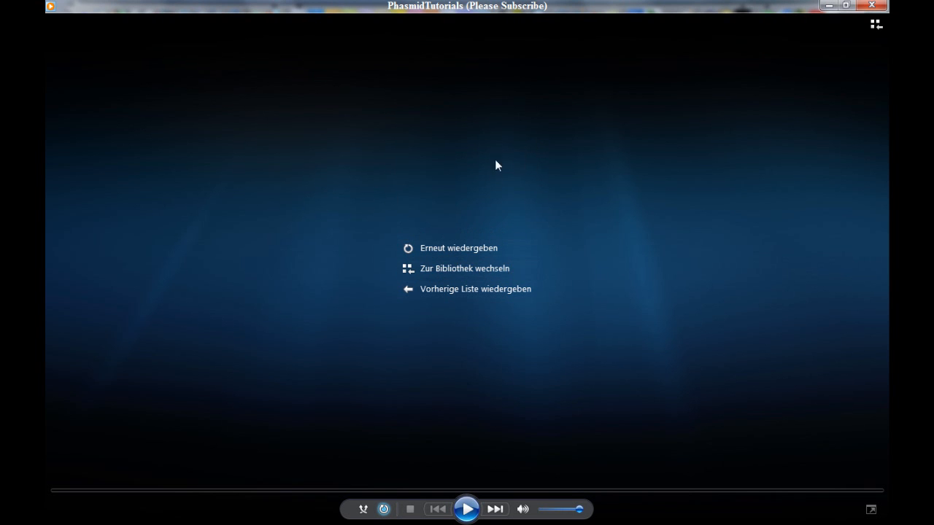
pyautogui.moveTo(499, 452)
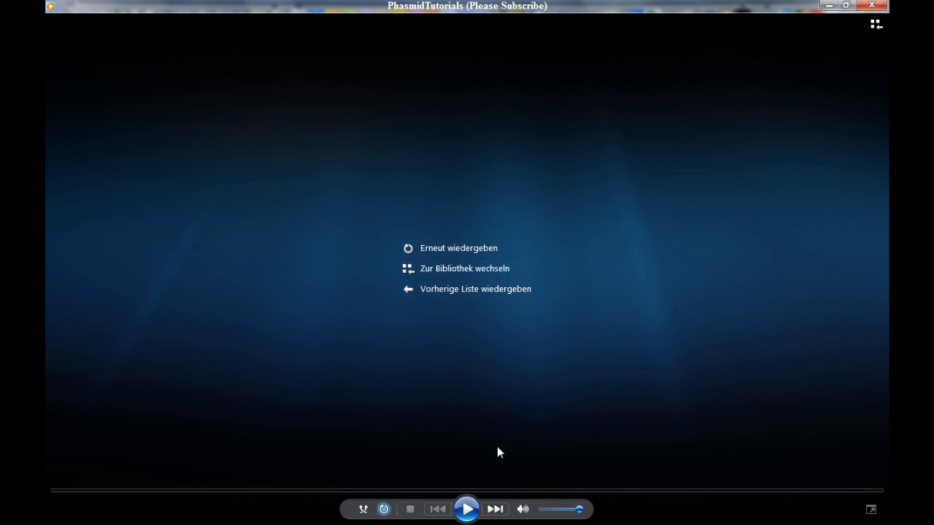
pyautogui.moveTo(466, 509)
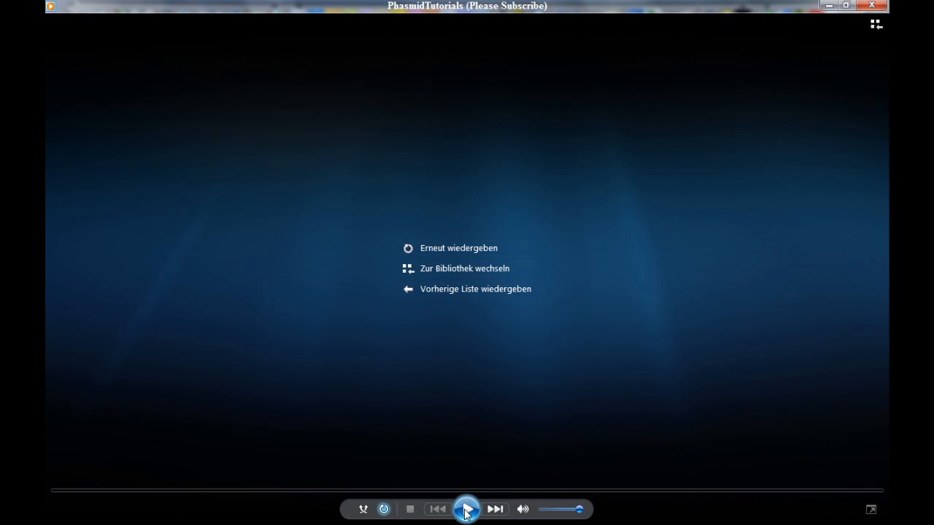
# - Bring Firefox to the front and scroll through the maxafter.com page
pyautogui.click(466, 509)
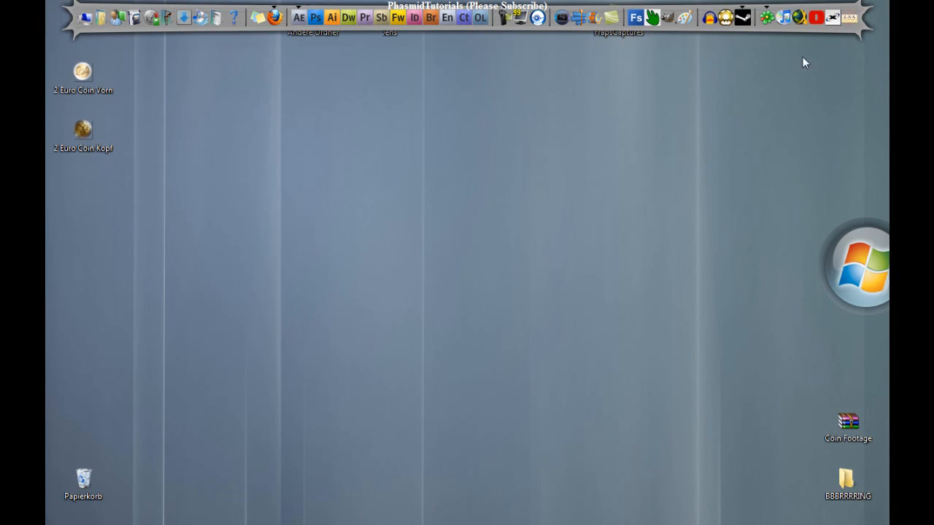
pyautogui.moveTo(307, 119)
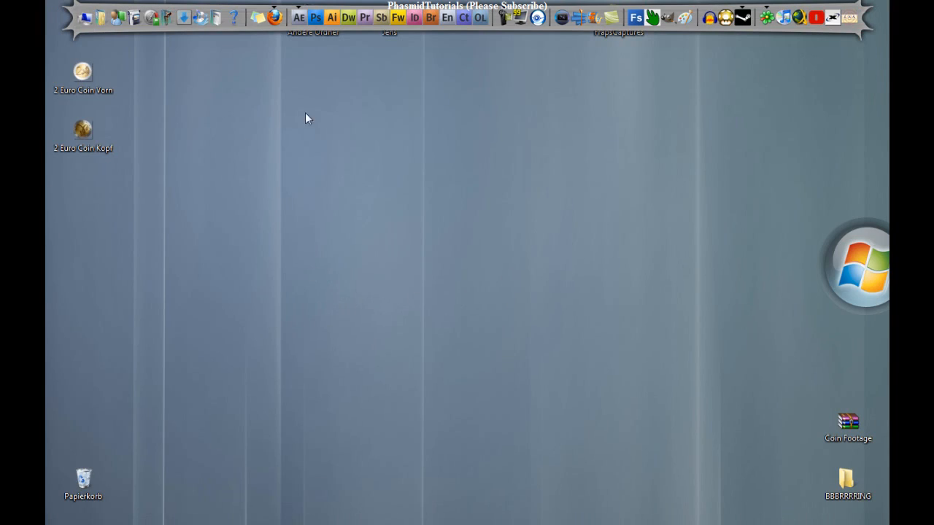
pyautogui.moveTo(684, 429)
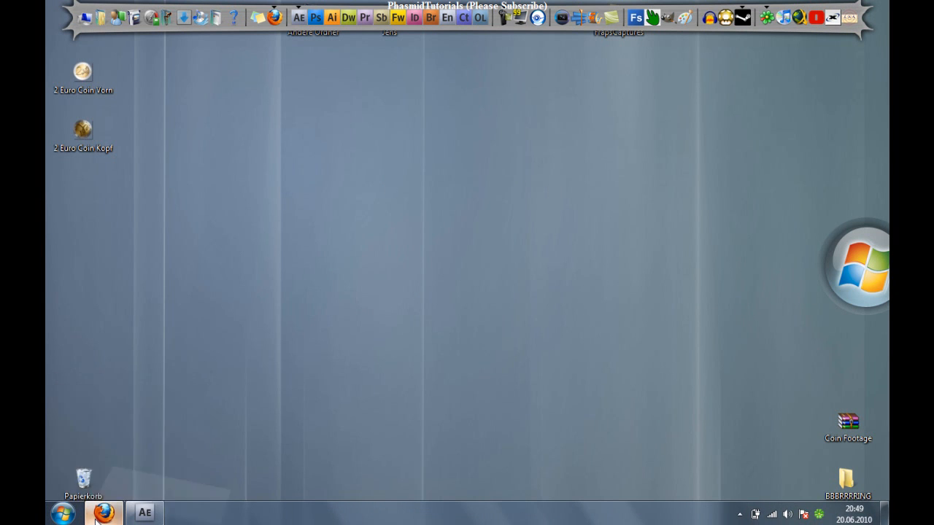
pyautogui.click(103, 513)
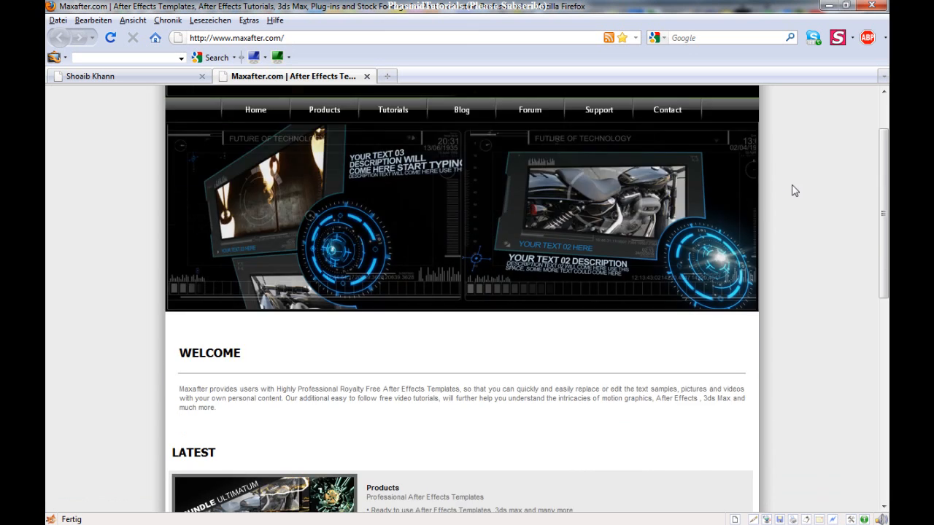
pyautogui.scroll(-3)
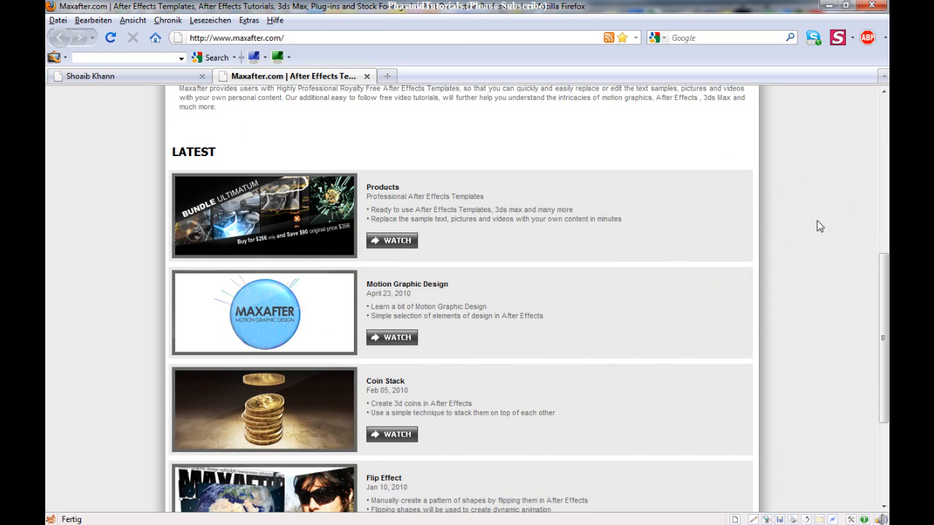
pyautogui.scroll(3)
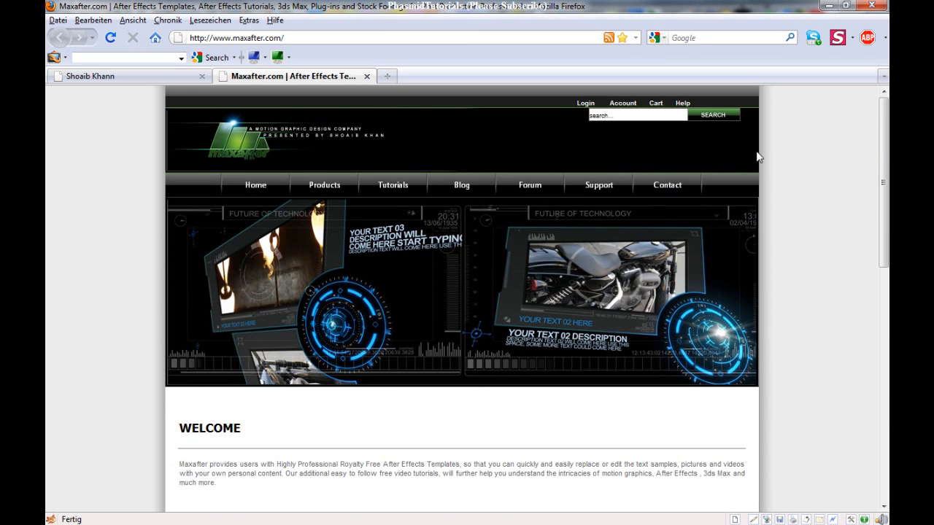
pyautogui.moveTo(98, 88)
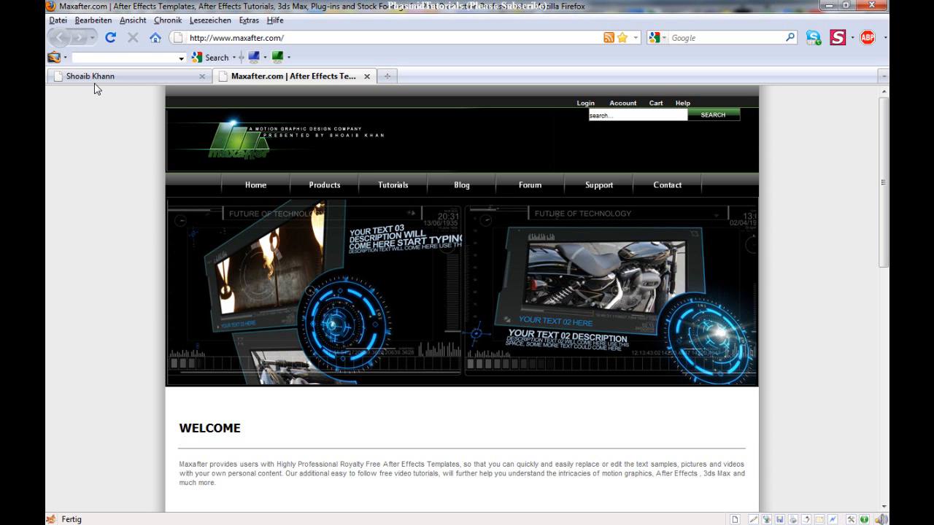
# - Switch between the Shoaib Khann portfolio tab and the maxafter.com tab, ending on maxafter.com
pyautogui.click(87, 76)
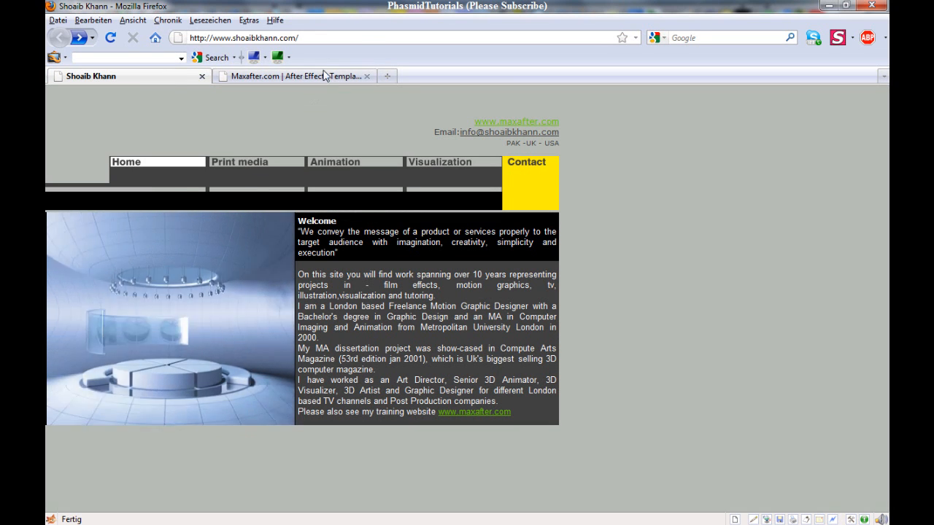
pyautogui.click(292, 75)
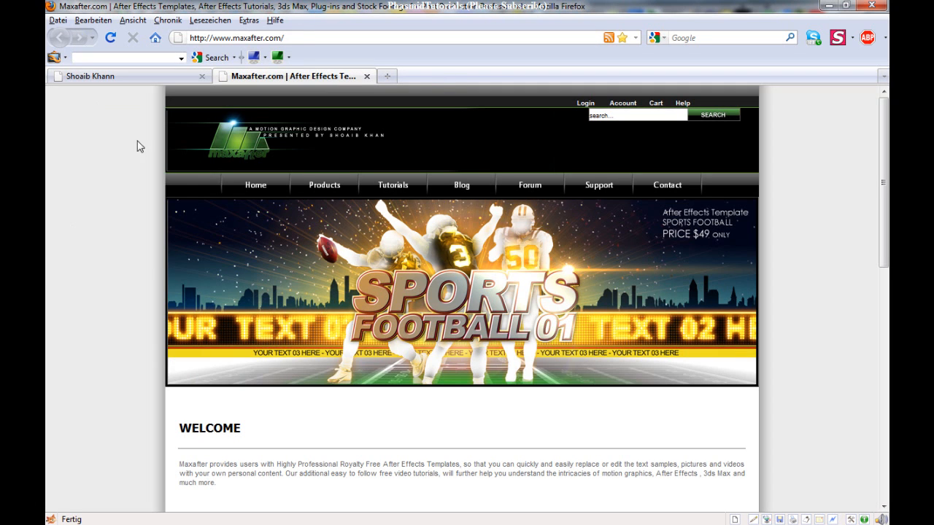
pyautogui.click(109, 76)
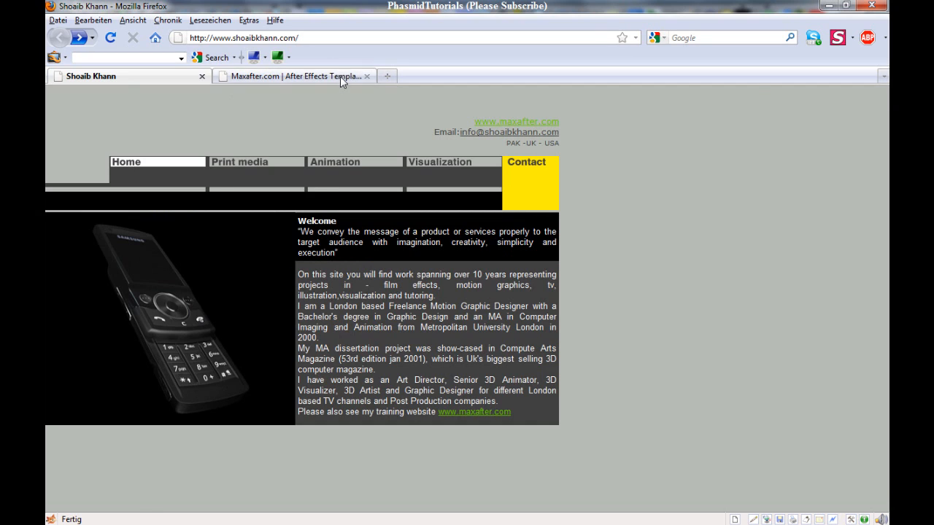
pyautogui.click(291, 76)
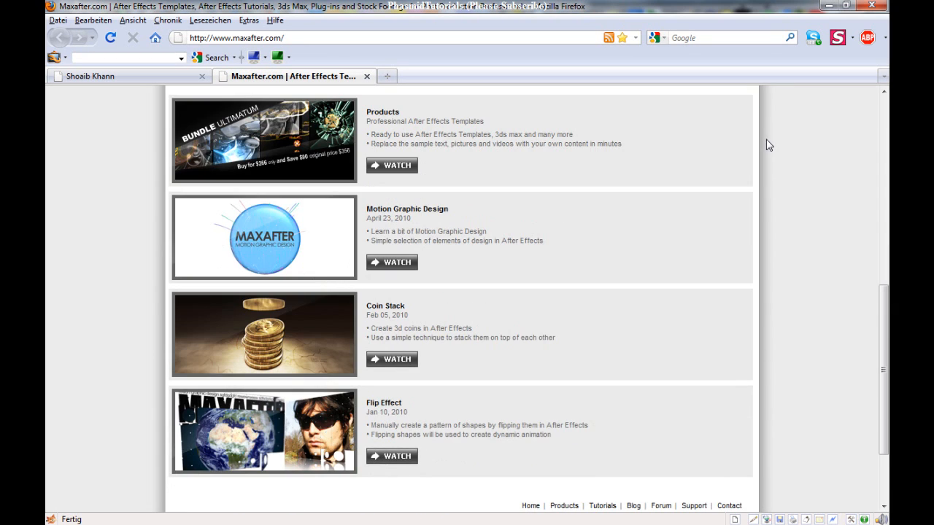
pyautogui.moveTo(435, 335)
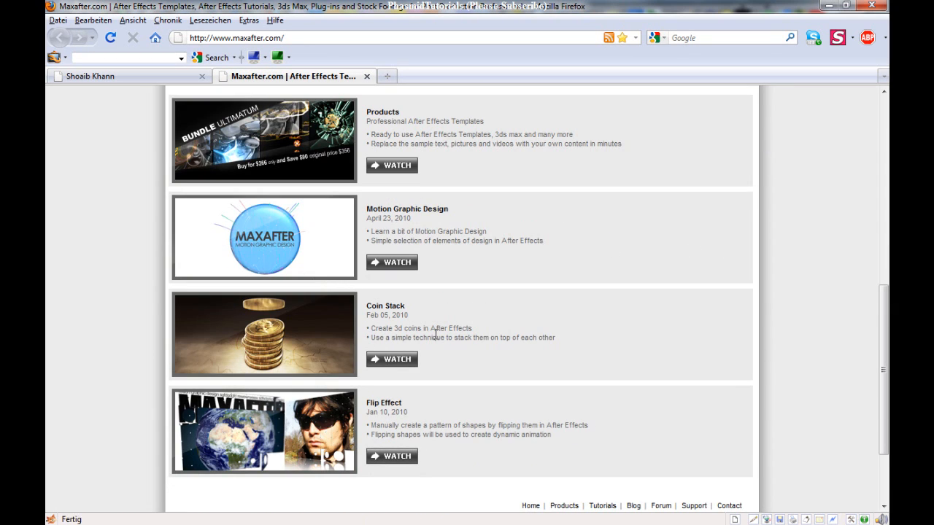
pyautogui.moveTo(298, 341)
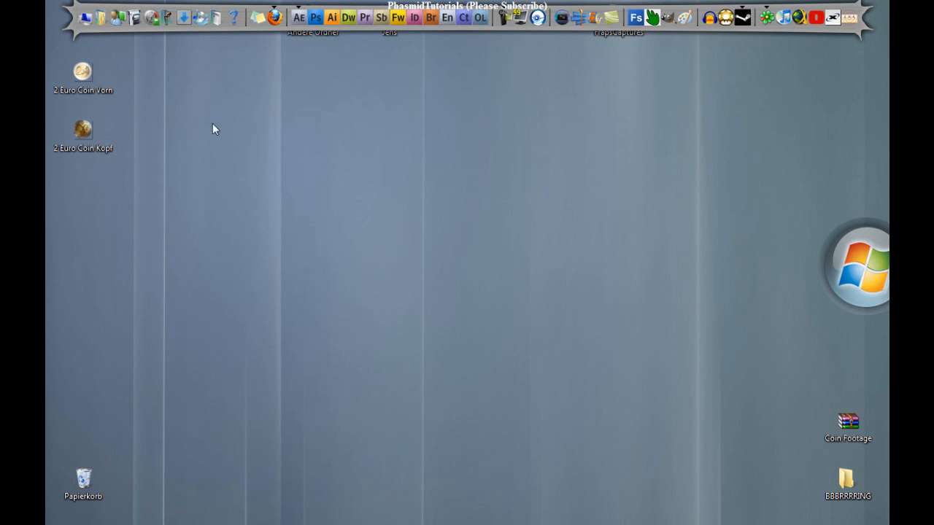
# - Open Coin Footage.rar in WinRAR and enter its Coin Footage folder of six images
pyautogui.click(847, 423)
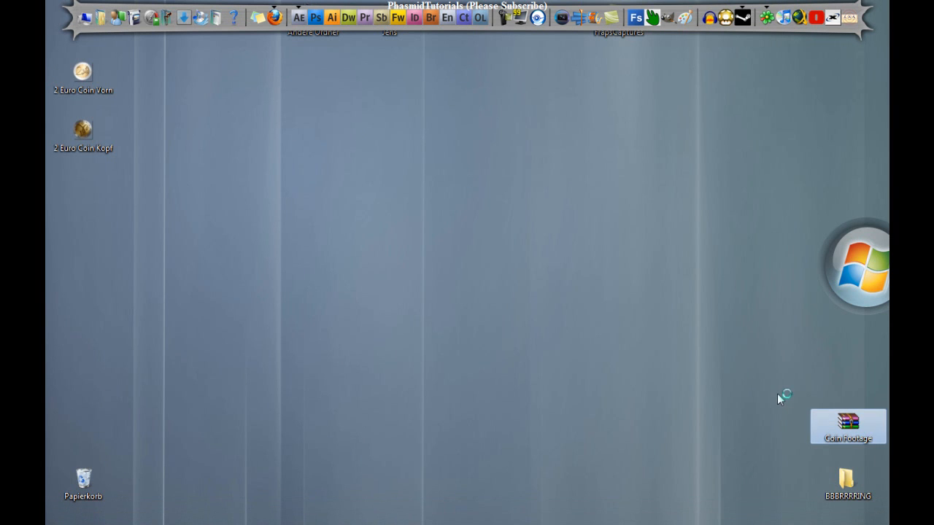
pyautogui.doubleClick(848, 425)
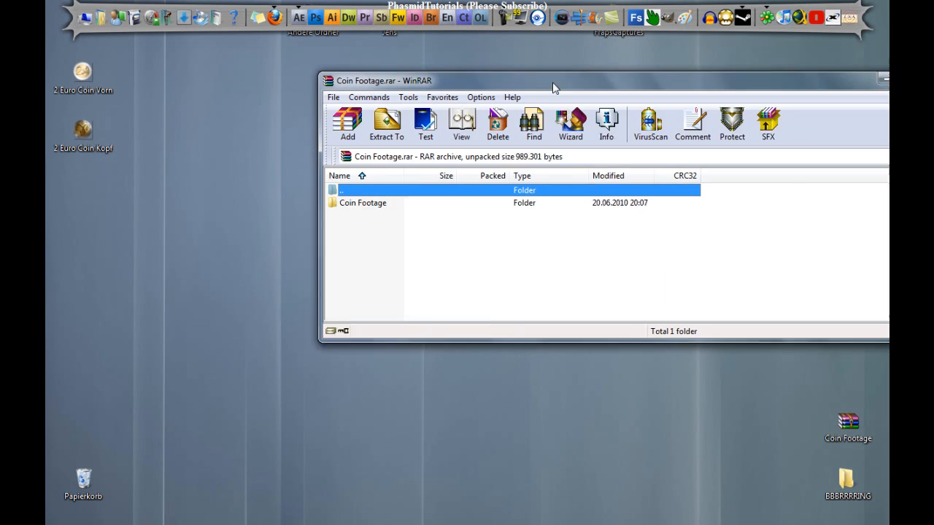
pyautogui.doubleClick(363, 203)
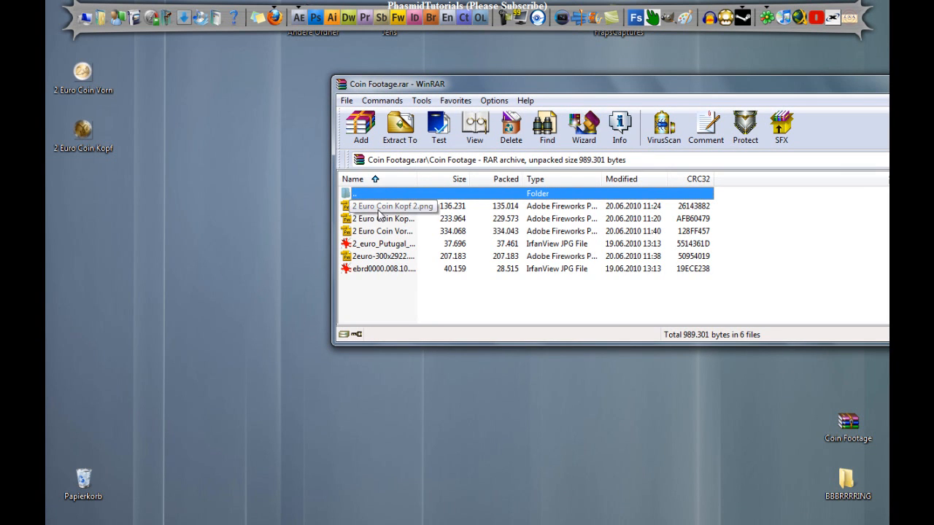
pyautogui.moveTo(385, 224)
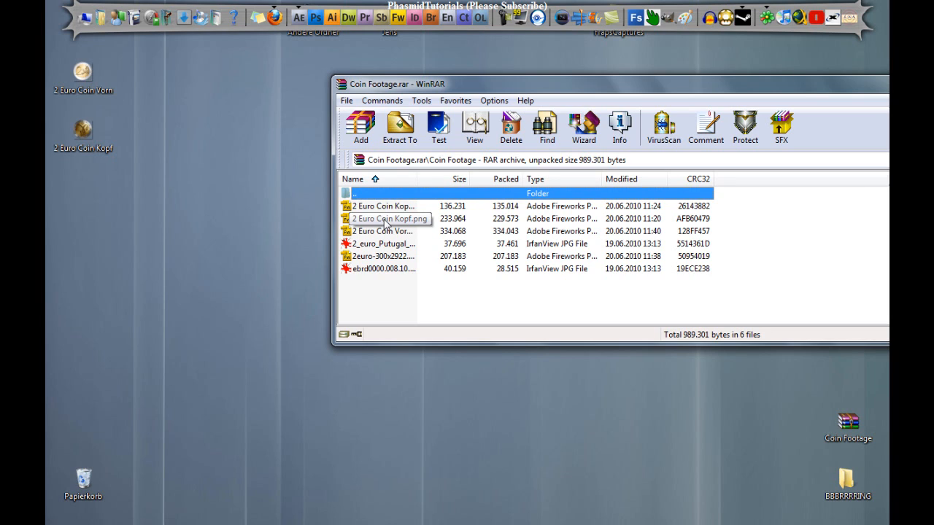
pyautogui.moveTo(394, 232)
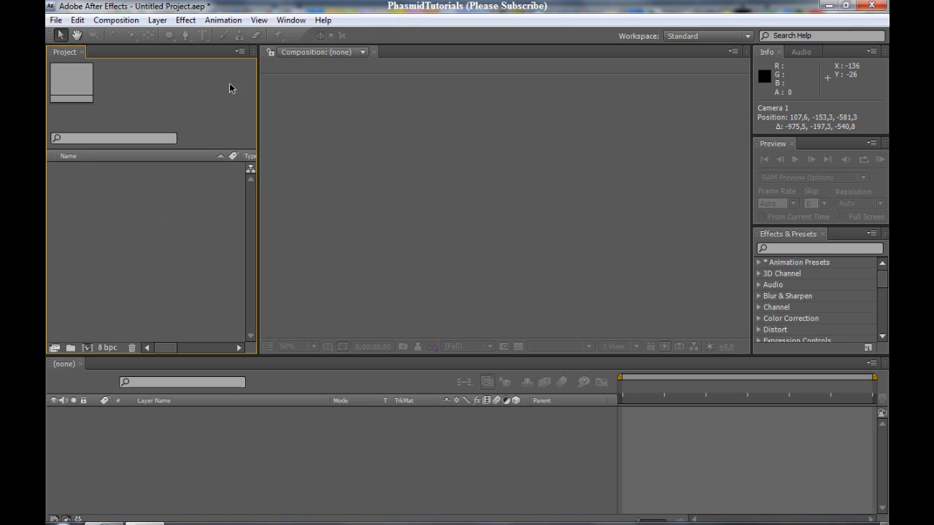
# - Import the two 2 Euro coin PNGs and build a 2 Euro Coin Vorn composition from the front image
pyautogui.click(843, 6)
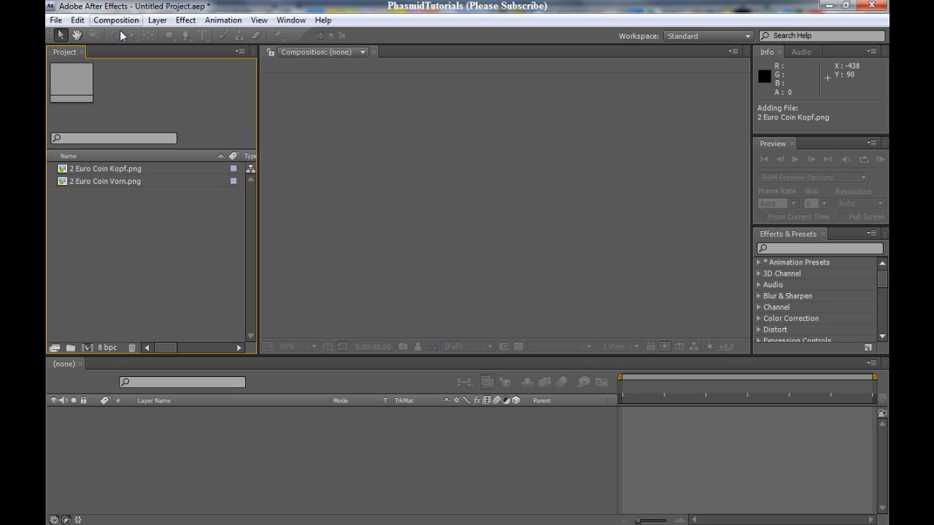
pyautogui.click(108, 181)
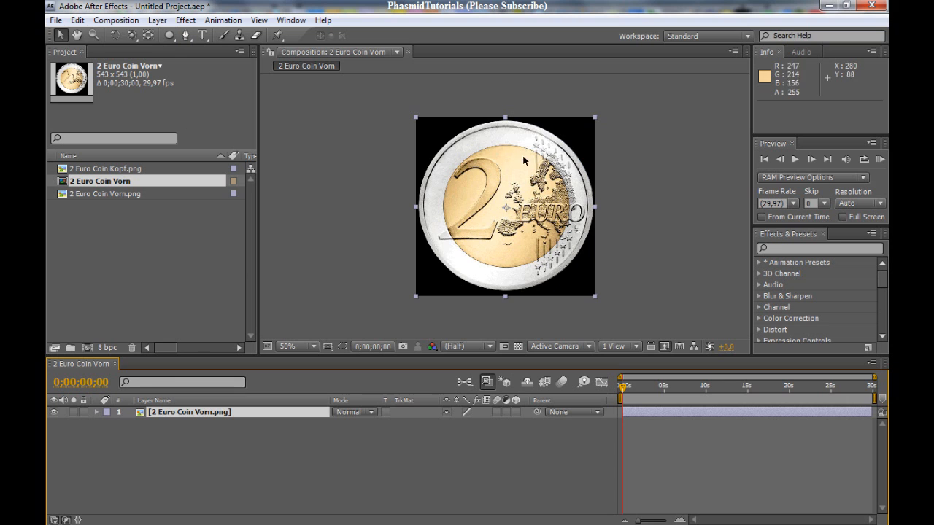
pyautogui.click(287, 346)
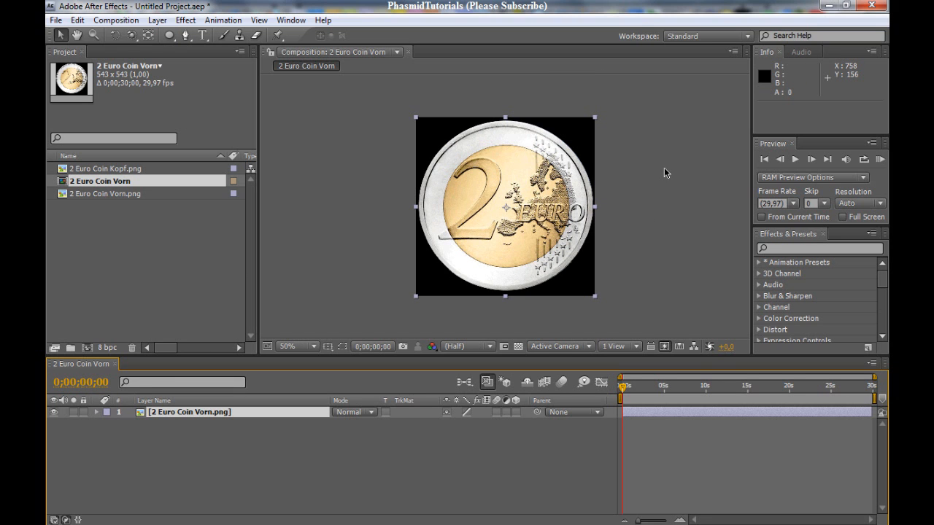
pyautogui.moveTo(458, 182)
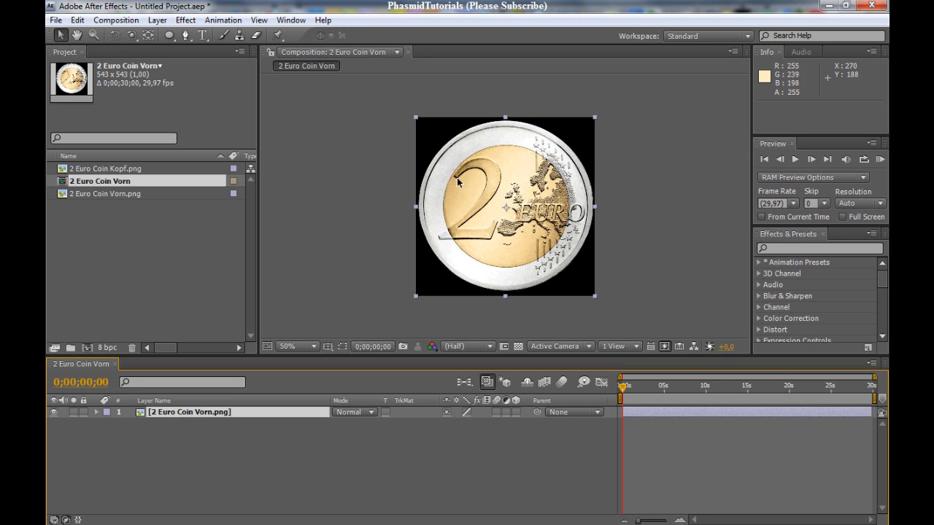
pyautogui.moveTo(153, 234)
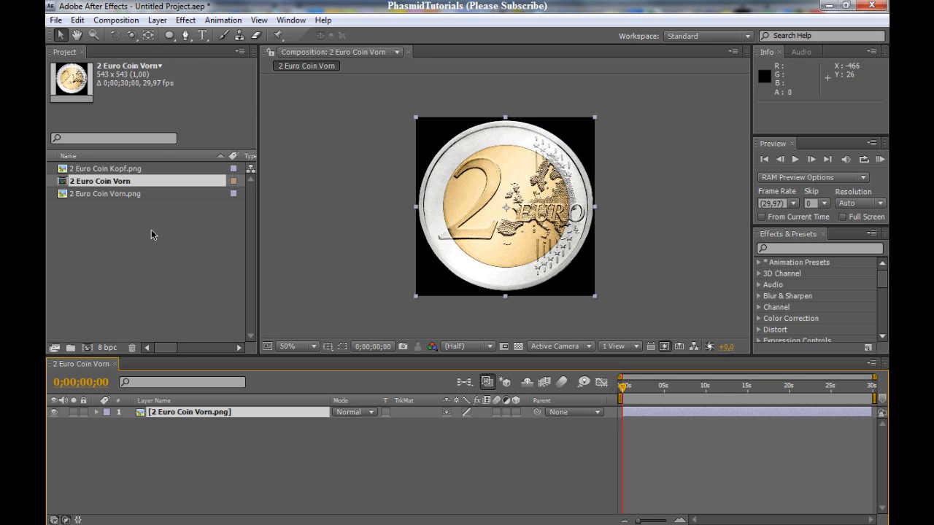
pyautogui.click(116, 20)
pyautogui.write('0;00;5;00')
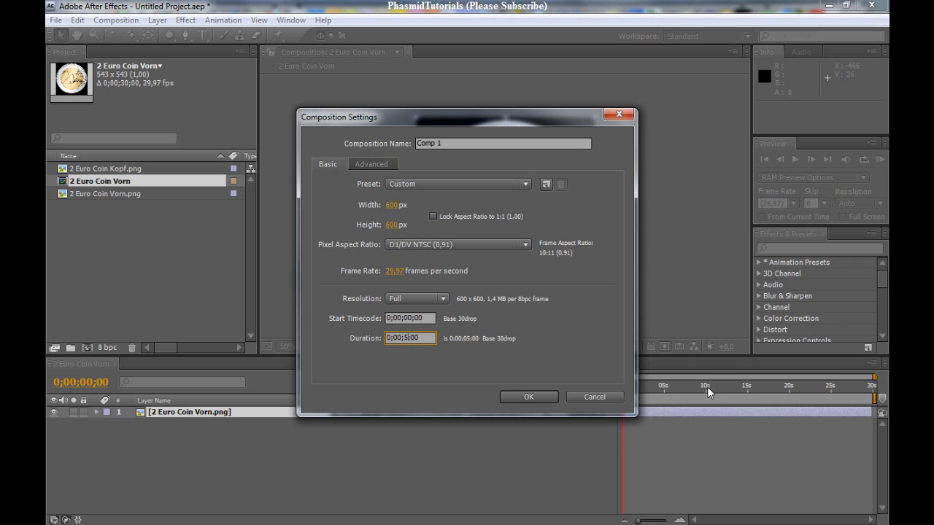
# - Confirm the new Comp 1 and drag the 2 Euro Coin Vorn composition into it as a layer
pyautogui.click(528, 397)
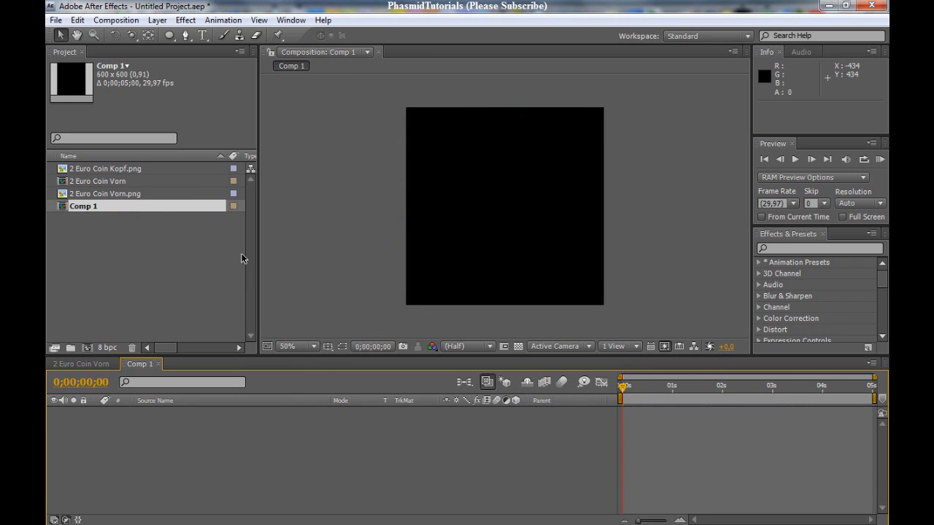
pyautogui.moveTo(95, 182)
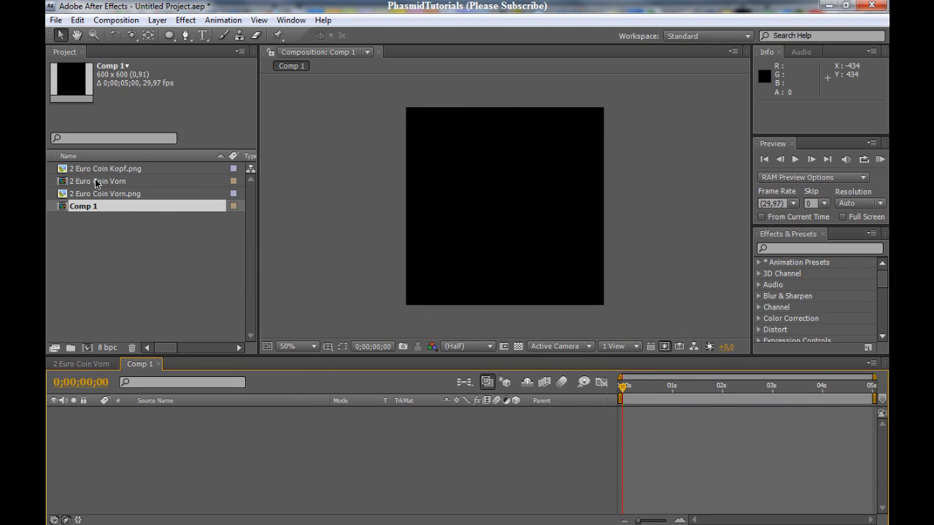
pyautogui.moveTo(101, 190)
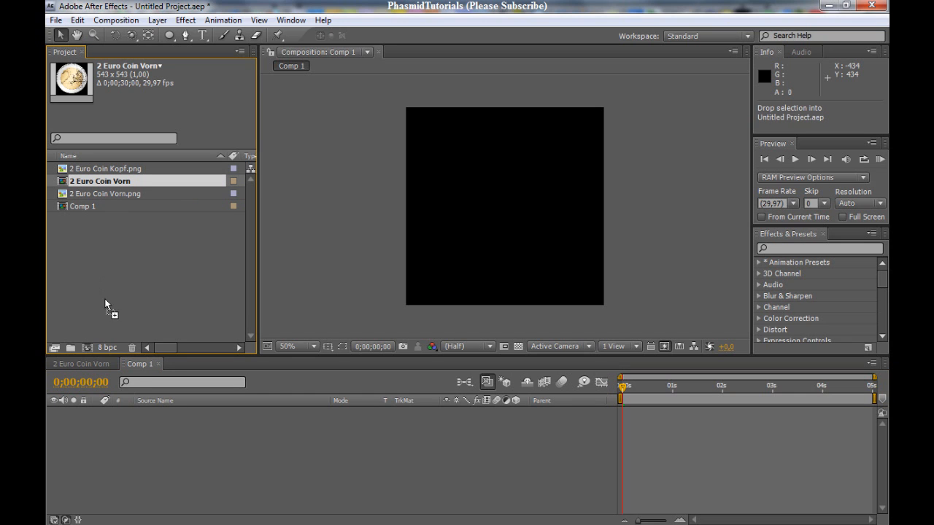
pyautogui.moveTo(100, 181); pyautogui.dragTo(505, 207)
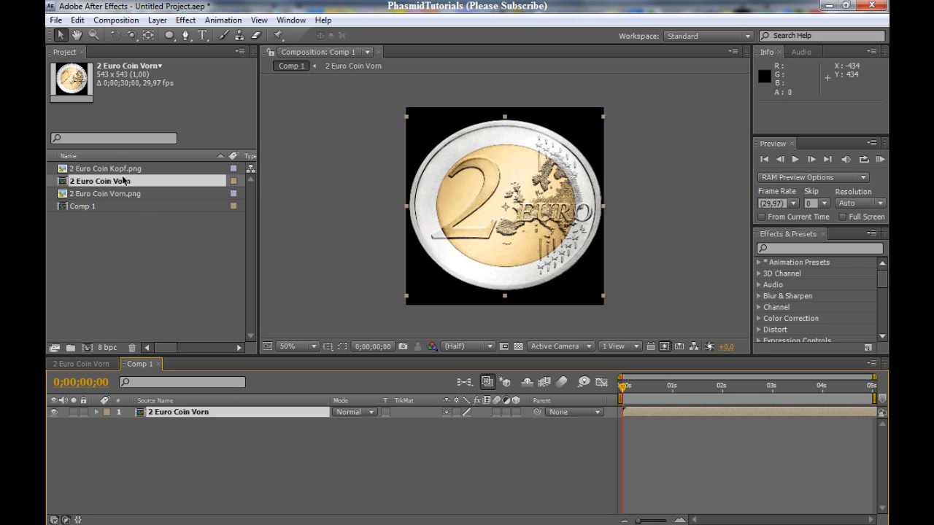
pyautogui.click(106, 168)
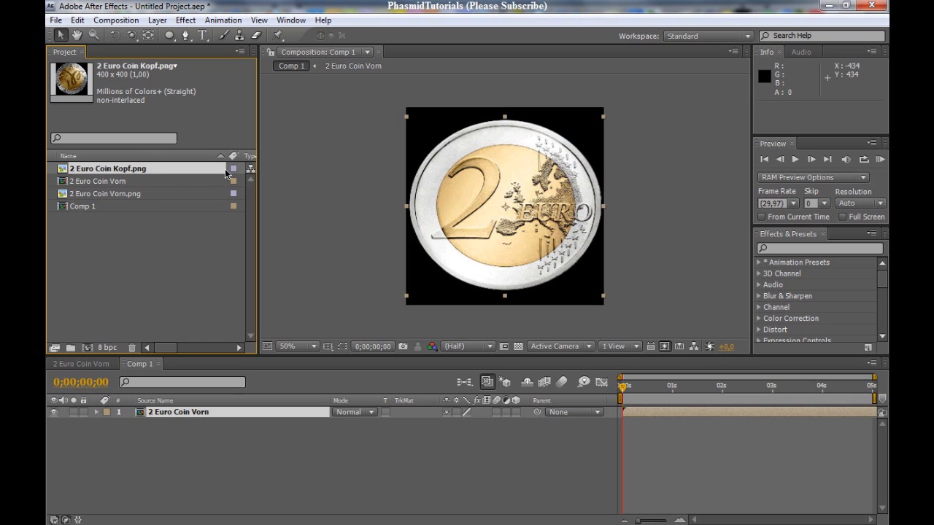
pyautogui.moveTo(130, 166)
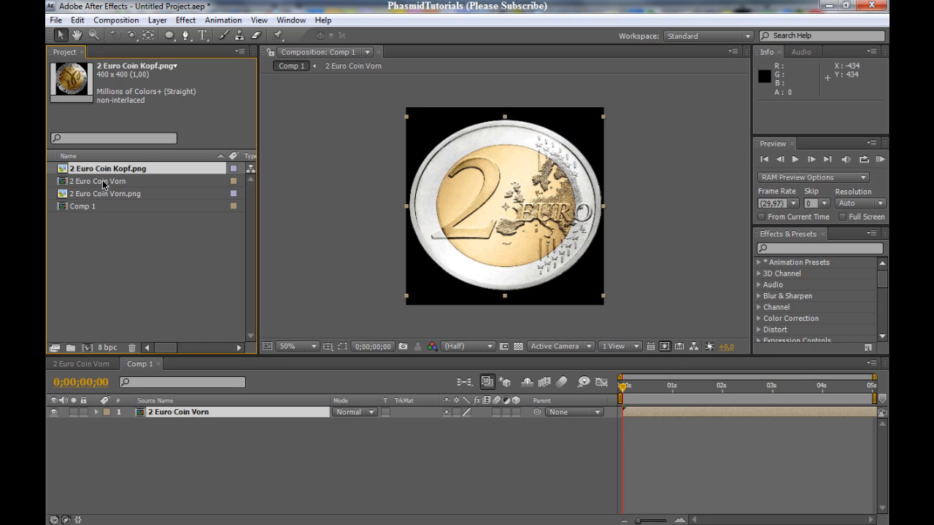
# - Open the 2 Euro Coin Vorn 2 copy, delete its Vorn.png layer, and return to Comp 1
pyautogui.click(97, 180)
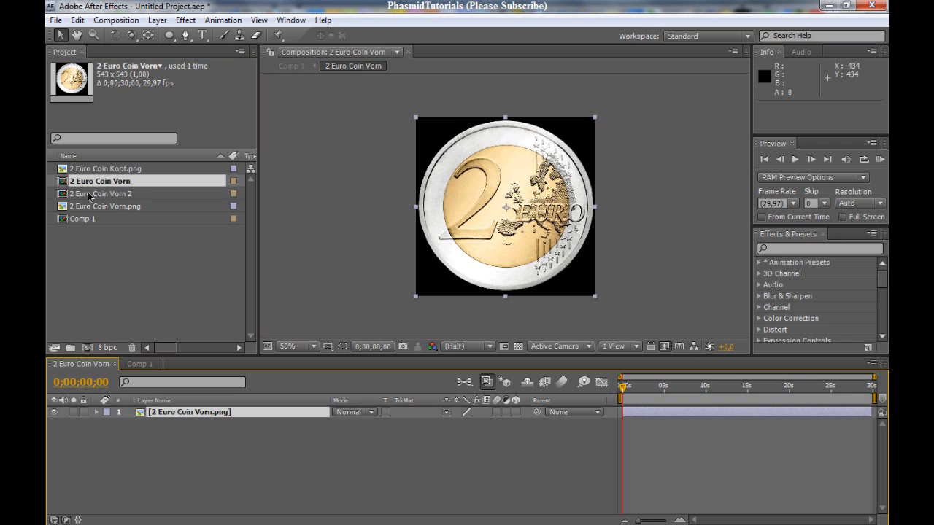
pyautogui.doubleClick(103, 194)
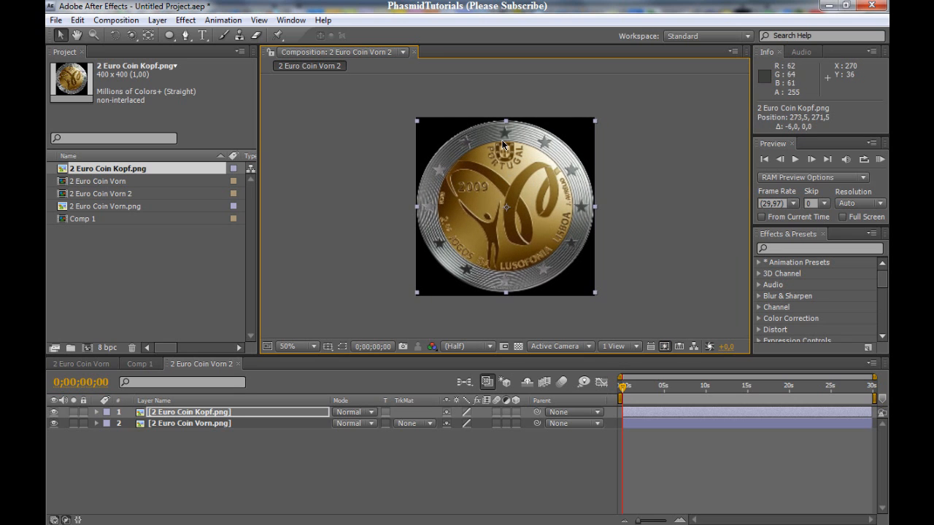
pyautogui.click(189, 423)
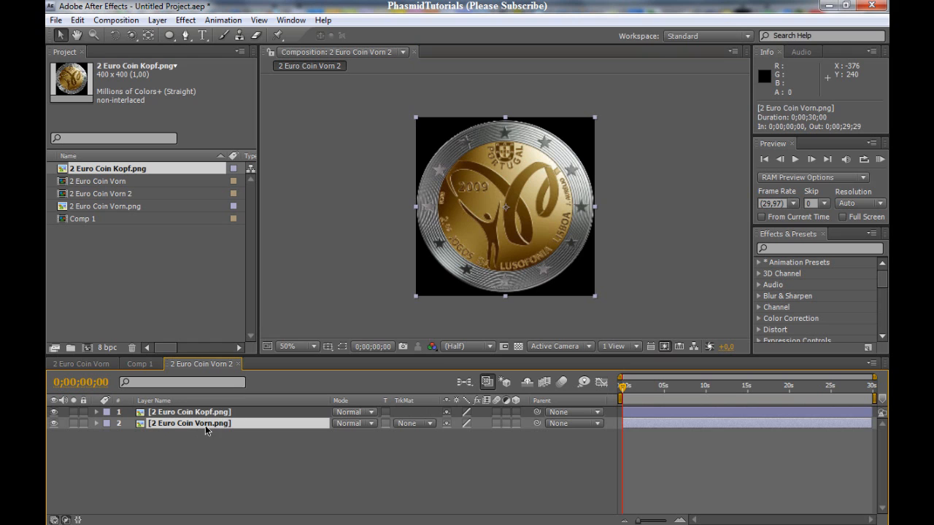
pyautogui.press('Delete')
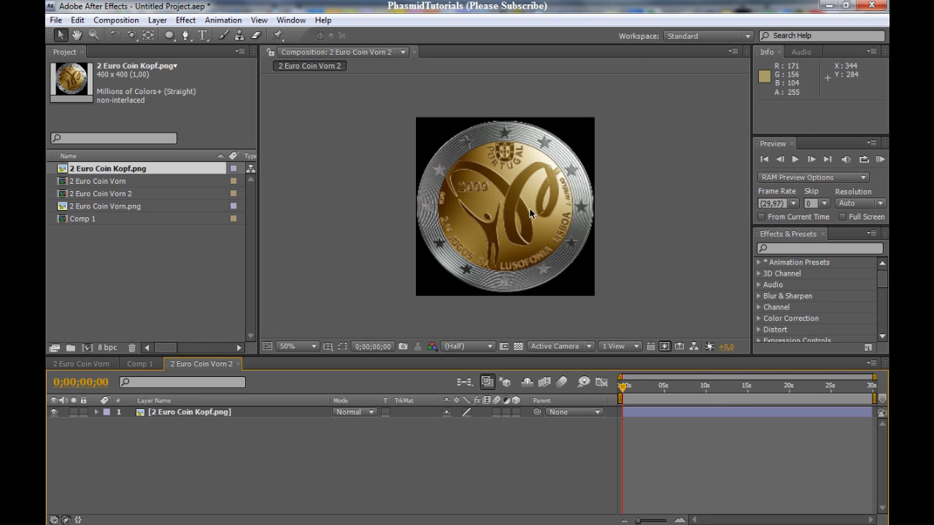
pyautogui.moveTo(216, 339)
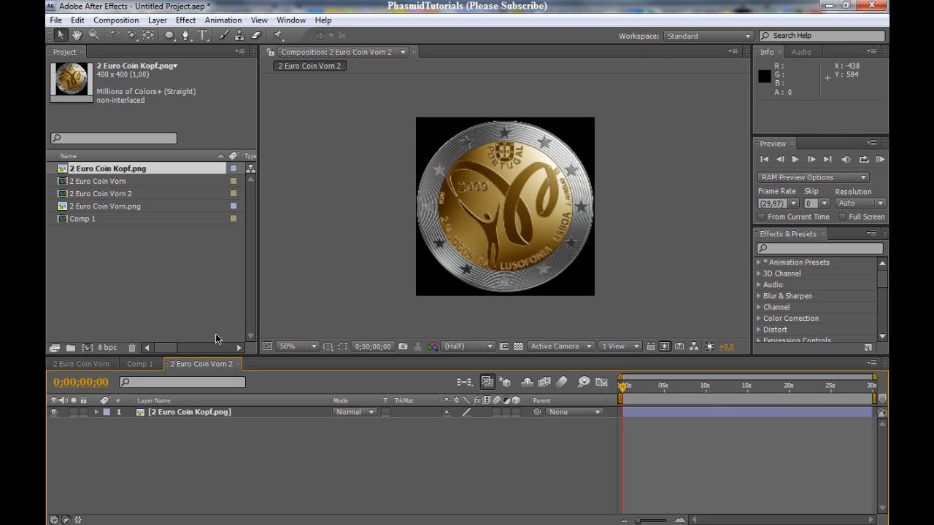
pyautogui.click(219, 364)
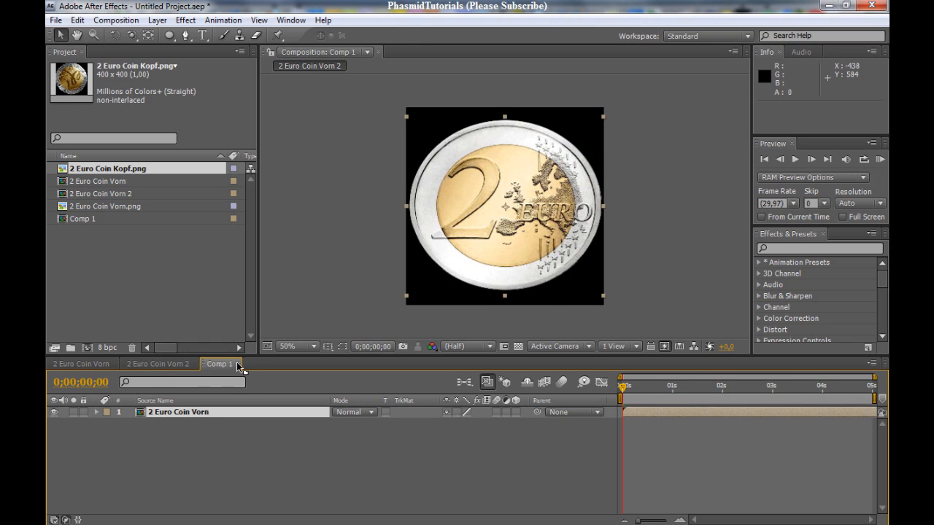
# - Give the 2 Euro Coin Vorn layer's Position the expression value+[0,0,index]
pyautogui.click(217, 363)
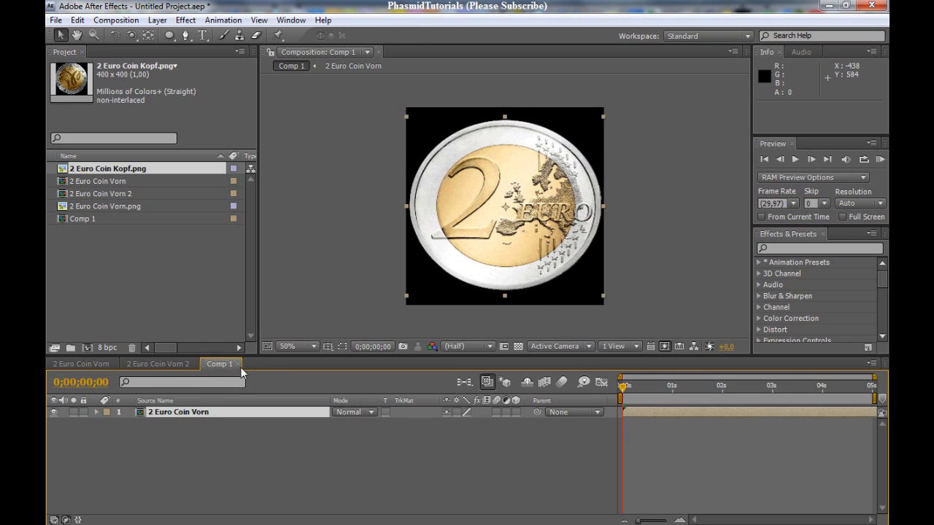
pyautogui.moveTo(172, 435)
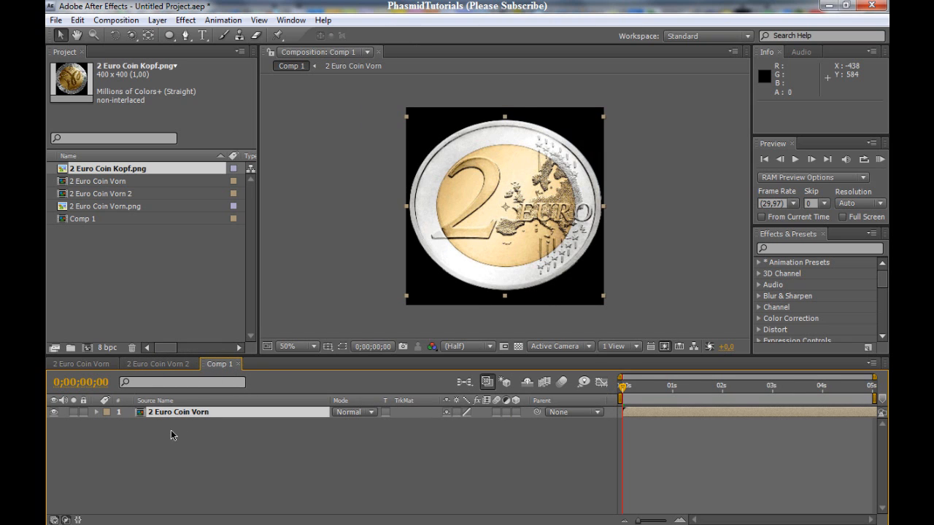
pyautogui.moveTo(507, 120)
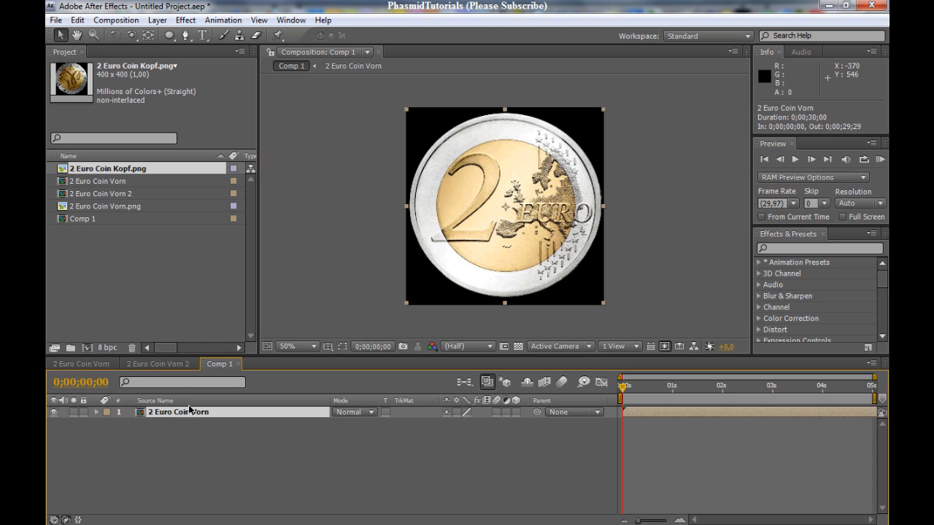
pyautogui.click(95, 412)
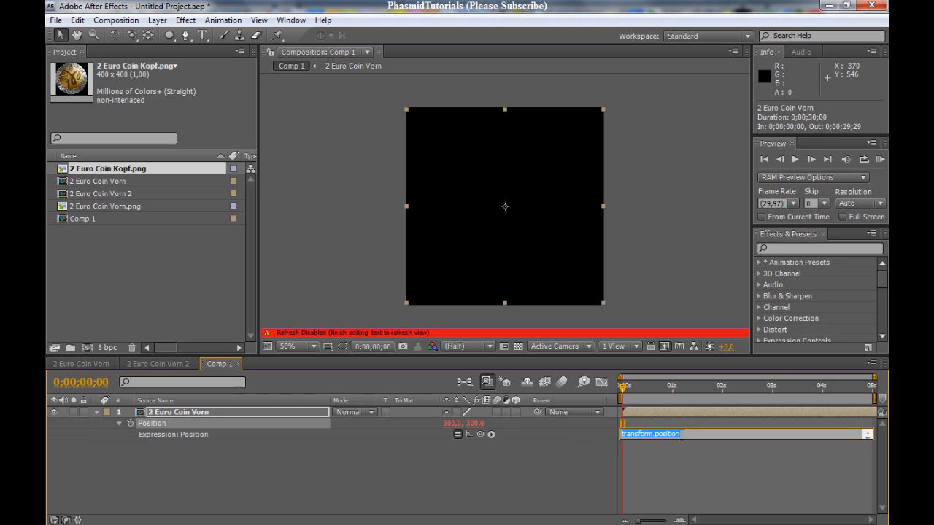
pyautogui.write('value +')
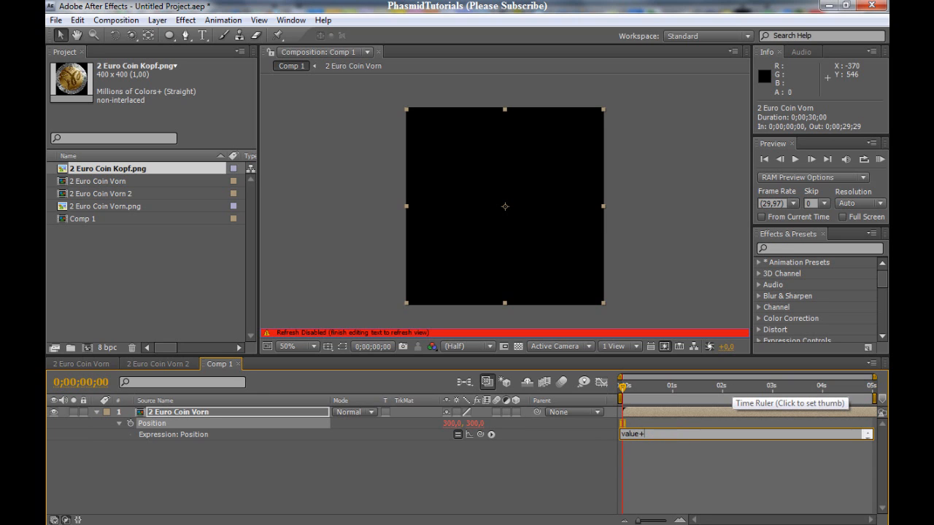
pyautogui.write('[')
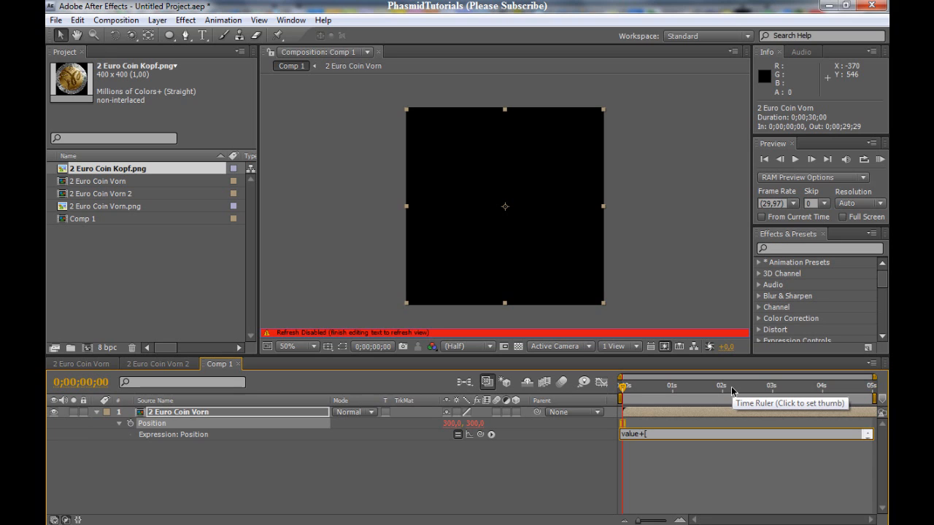
pyautogui.write('0,0,index')
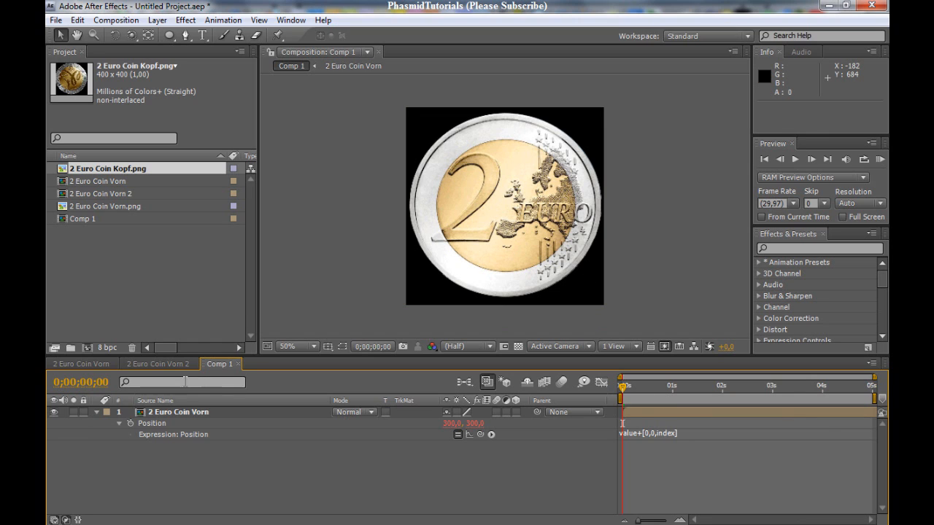
pyautogui.click(95, 411)
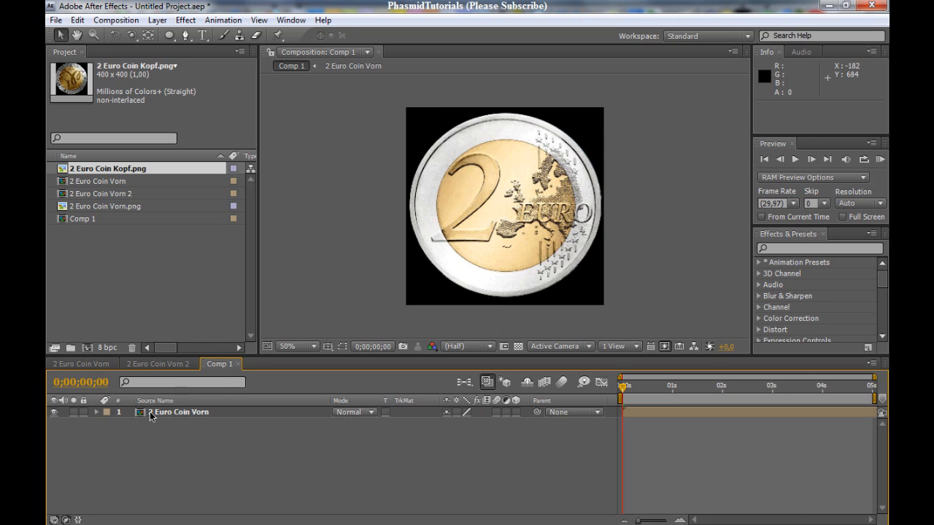
# - Make the coin layer 3D and add Camera 1 through Layer > New > Camera
pyautogui.click(180, 412)
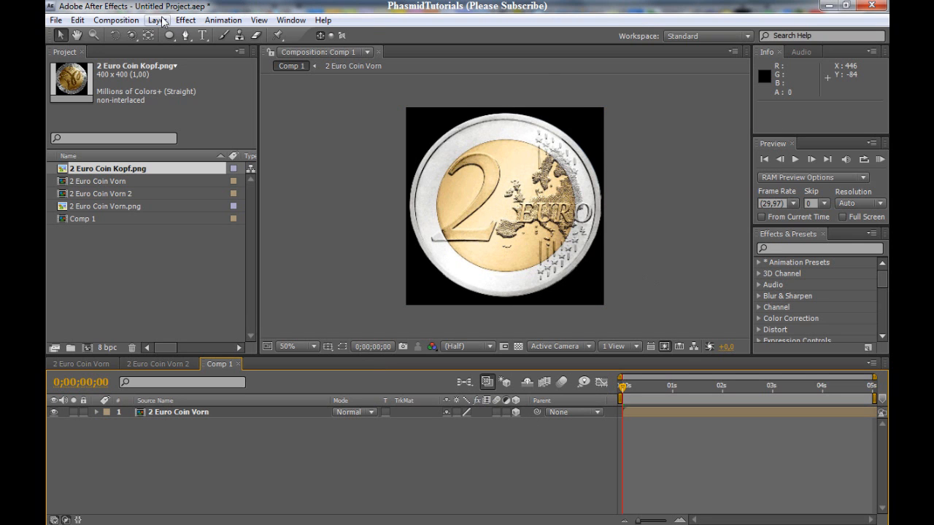
pyautogui.click(156, 19)
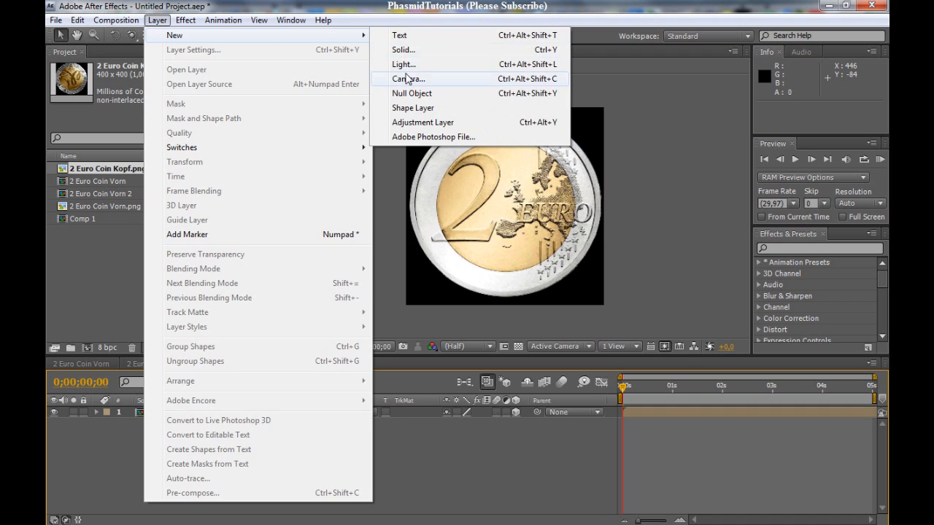
pyautogui.click(407, 79)
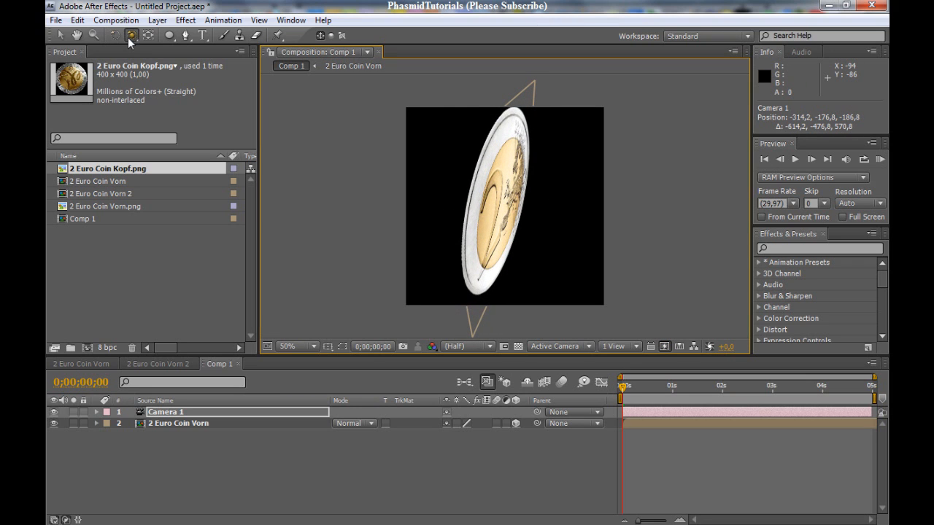
pyautogui.moveTo(439, 147)
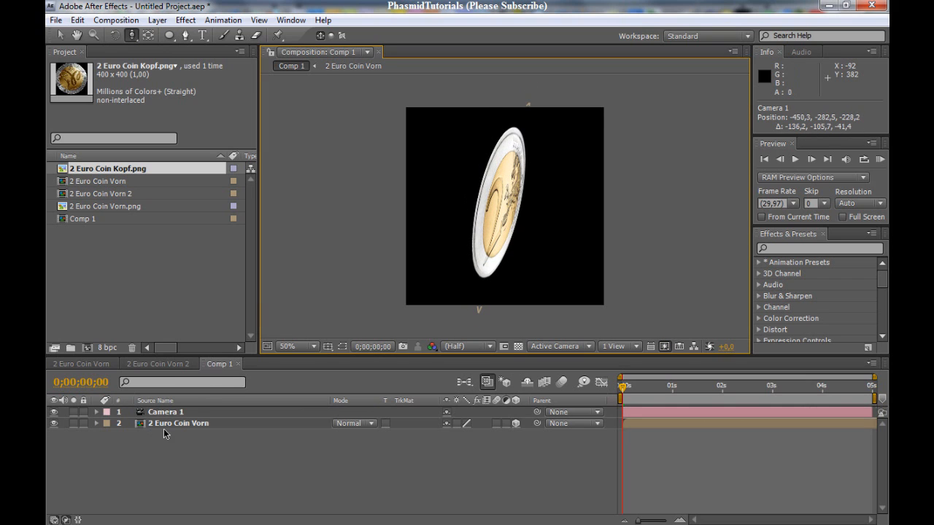
# - Stack duplicated coin layers, orbit and pan the camera view, then remove Camera 1
pyautogui.click(179, 423)
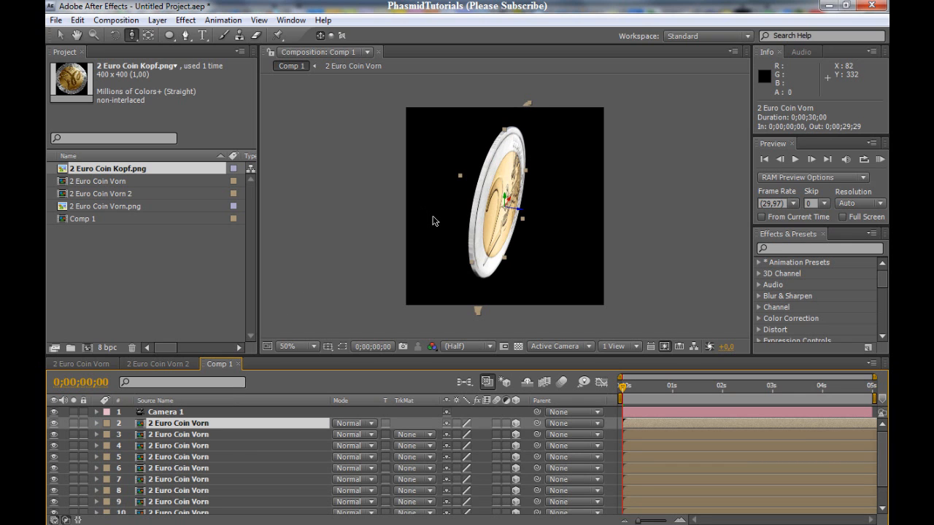
pyautogui.moveTo(487, 198)
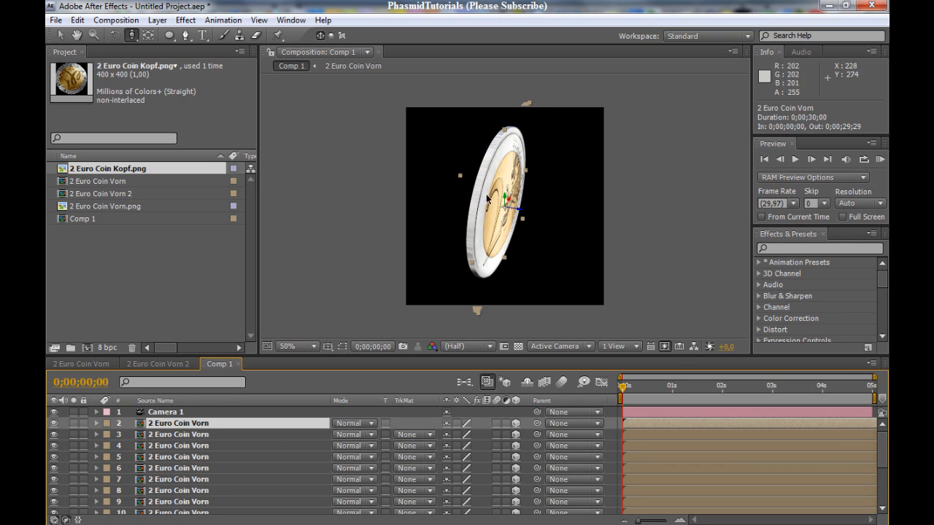
pyautogui.moveTo(501, 197)
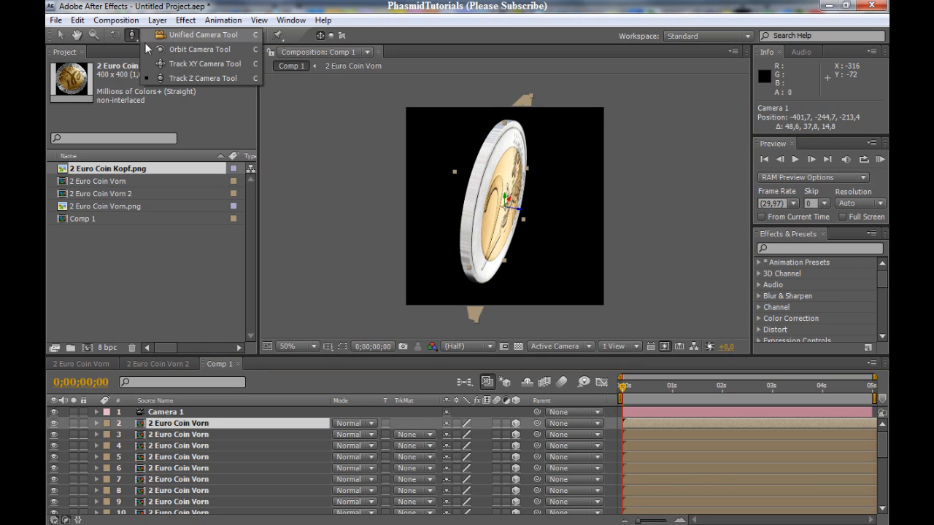
pyautogui.moveTo(504, 204); pyautogui.dragTo(562, 172)
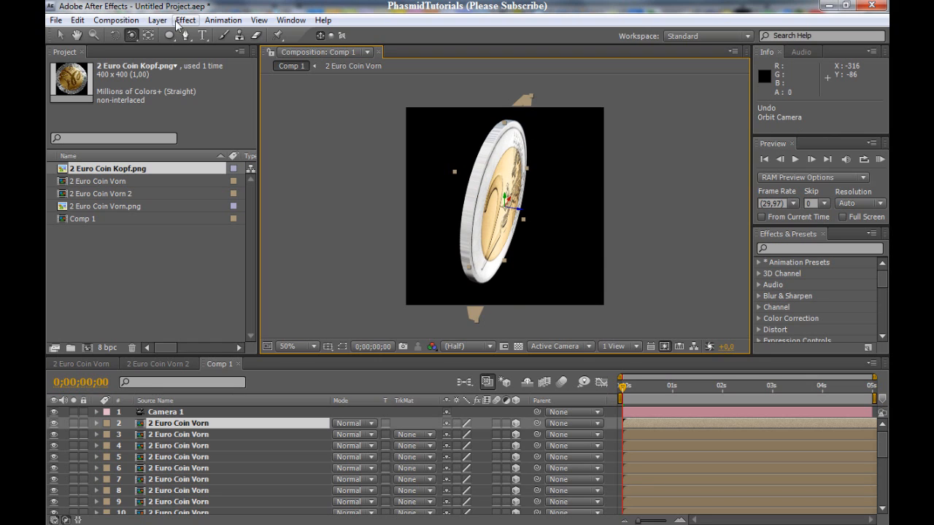
pyautogui.click(132, 35)
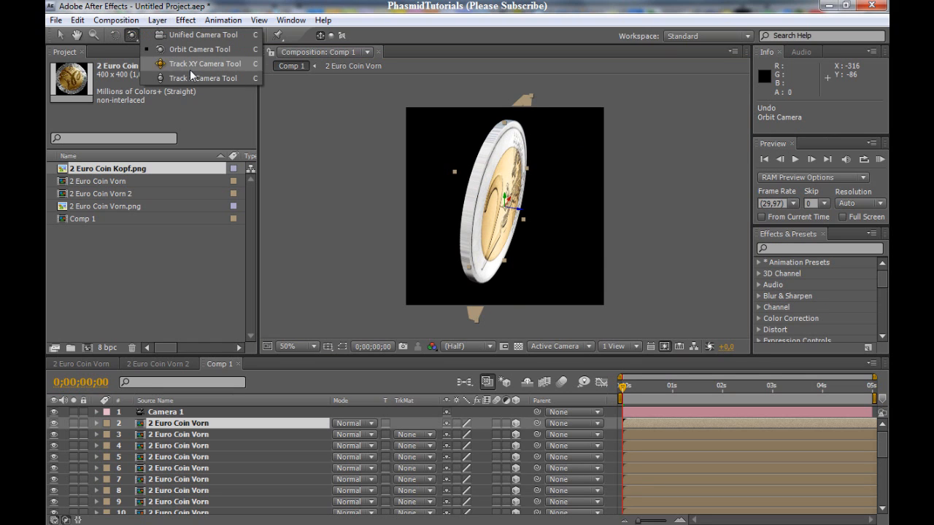
pyautogui.click(164, 412)
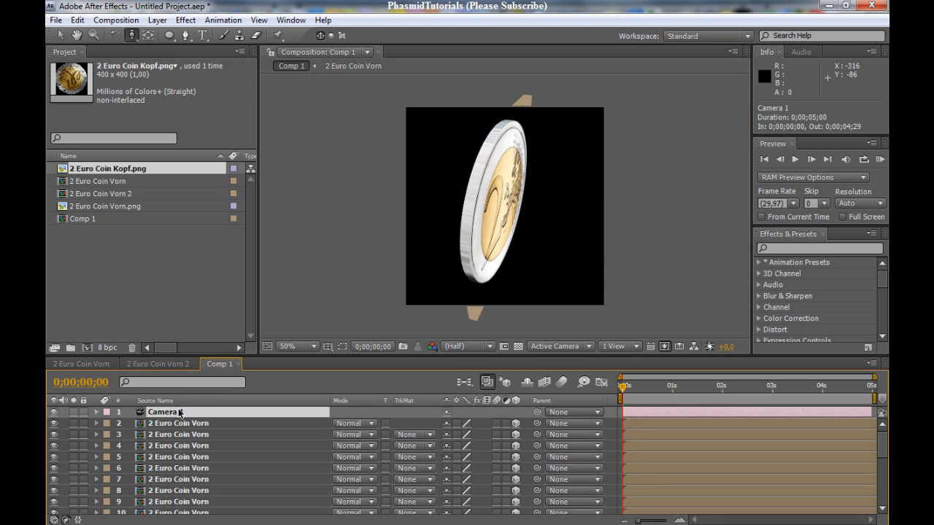
pyautogui.click(95, 412)
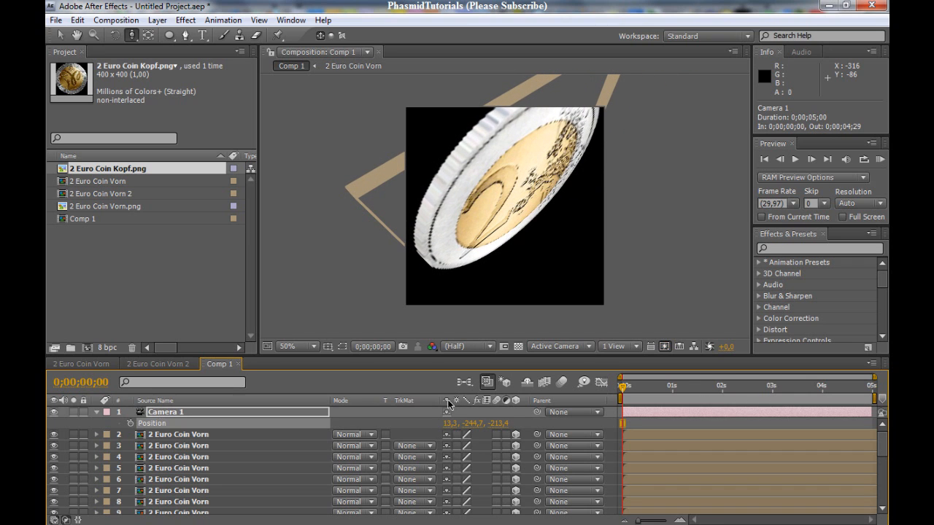
pyautogui.click(453, 423)
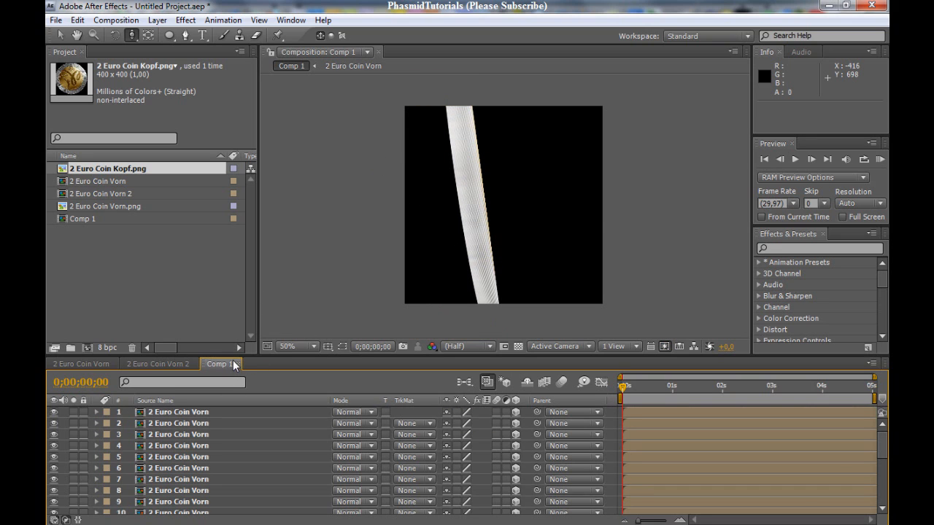
# - Return to a face-on view, re-add Camera 1, and bring in the 2 Euro Coin Vorn 2 back-side layer
pyautogui.click(53, 412)
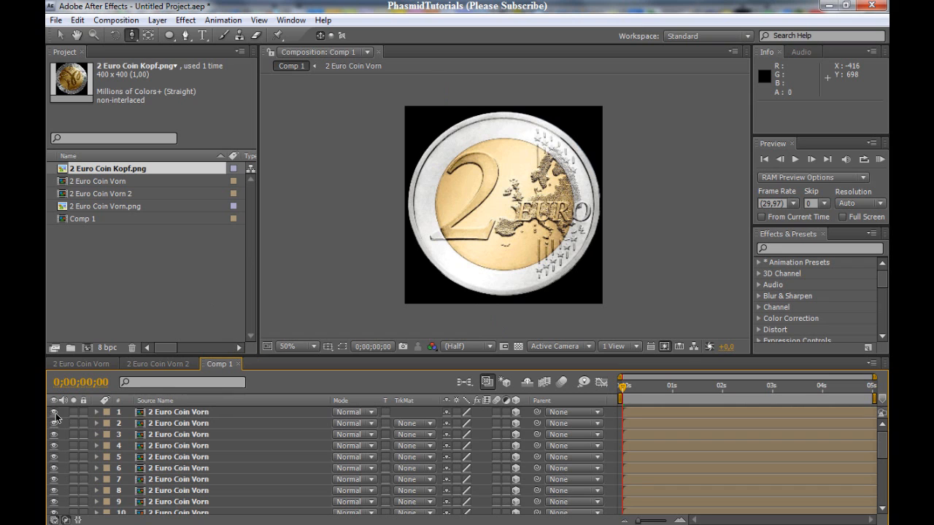
pyautogui.moveTo(222, 20)
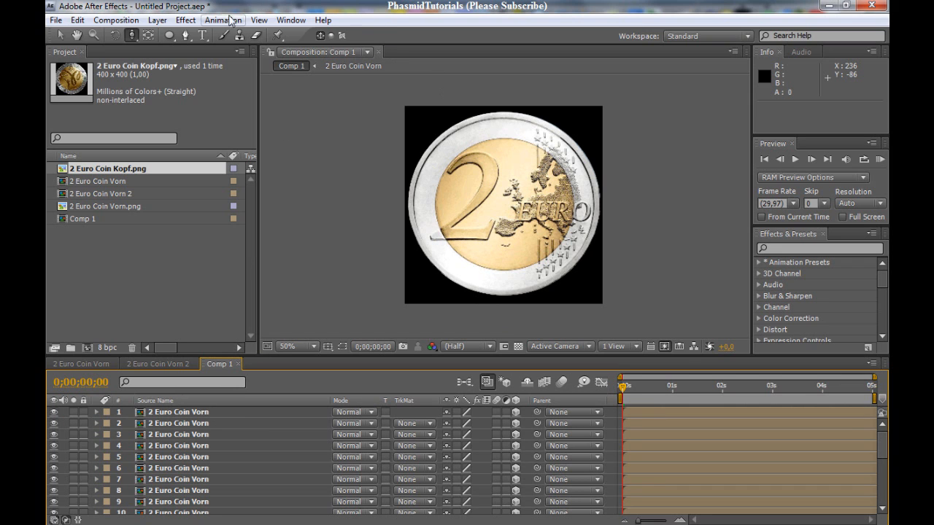
pyautogui.click(157, 20)
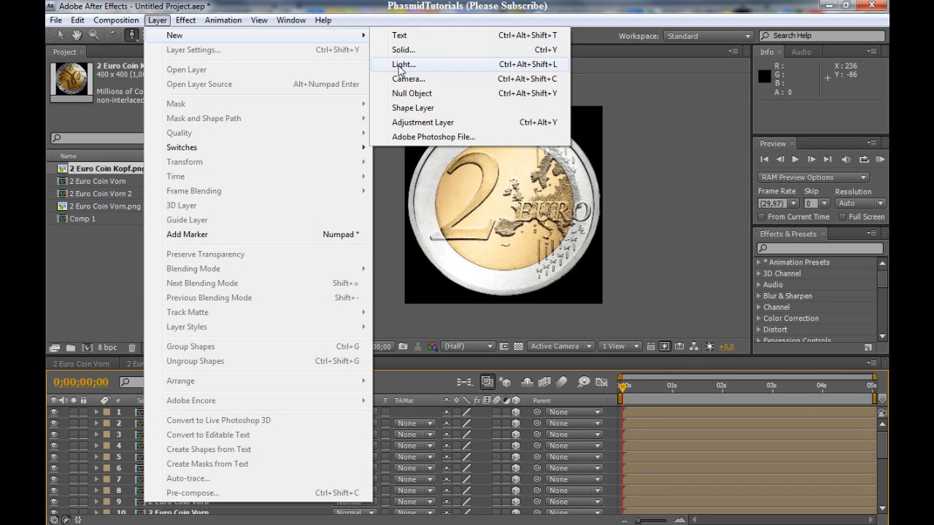
pyautogui.click(408, 79)
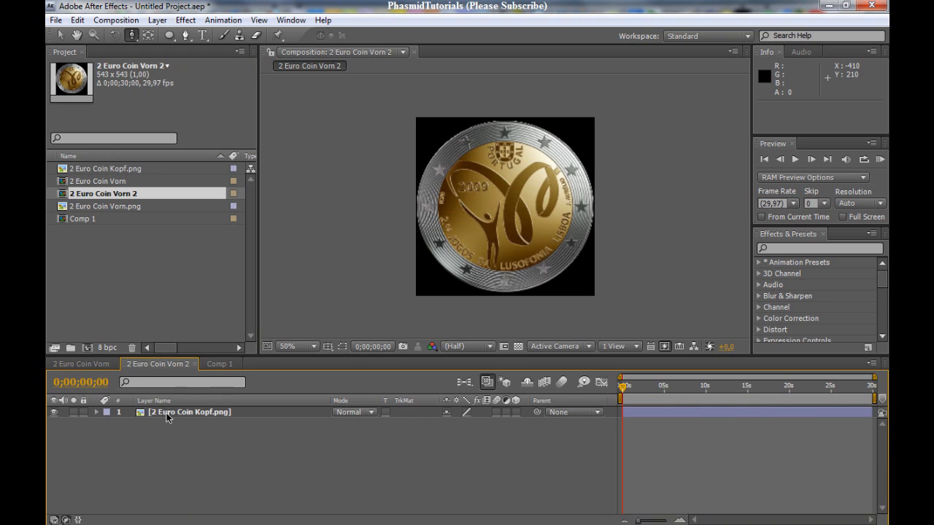
pyautogui.click(218, 363)
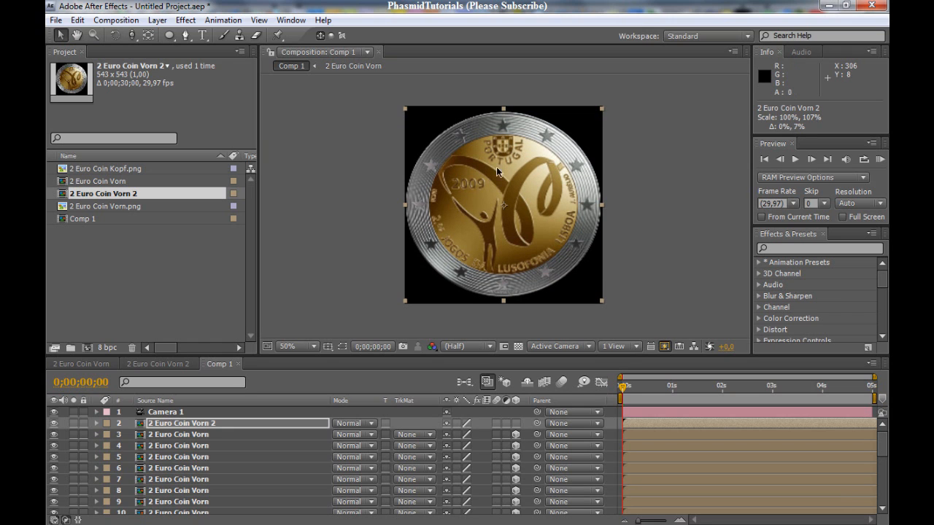
pyautogui.moveTo(469, 429)
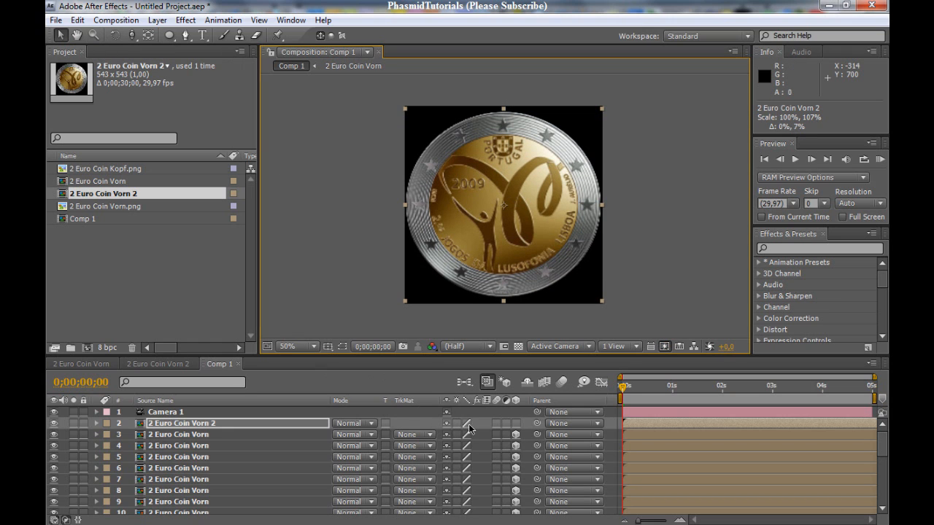
# - Rotate the Vorn 2 layer 180°, set its Z position to 28 in Top view, then return to Active Camera
pyautogui.click(135, 35)
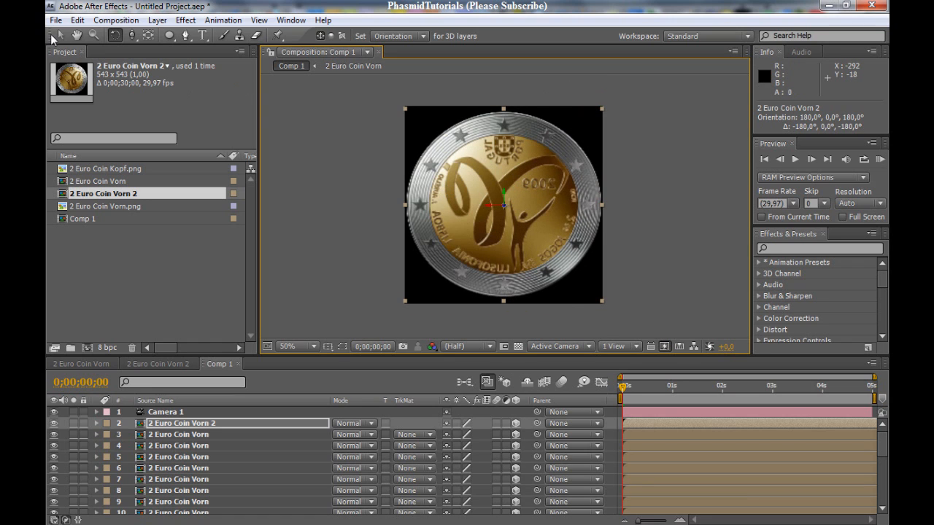
pyautogui.click(558, 346)
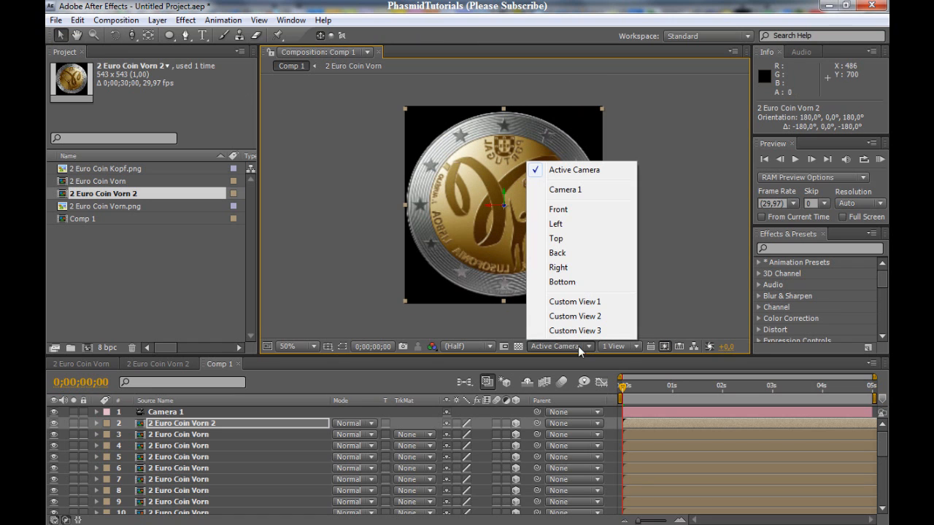
pyautogui.click(556, 239)
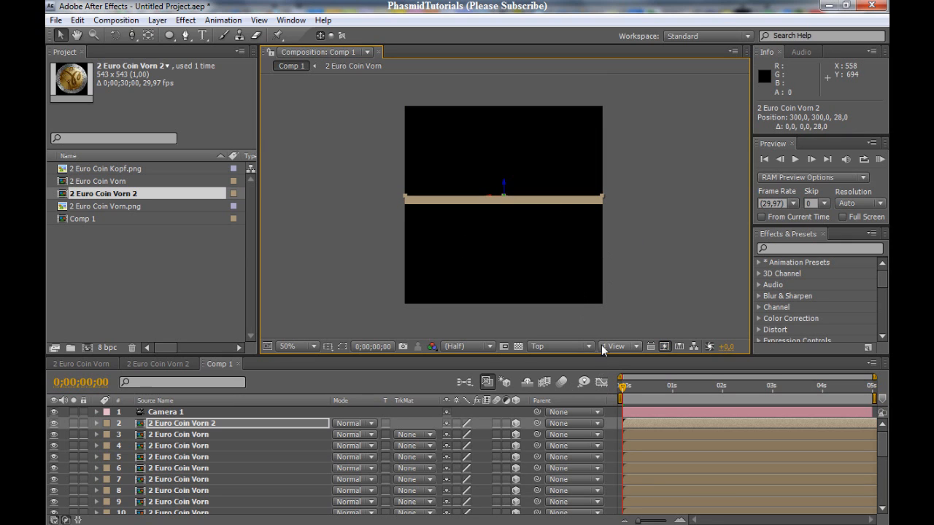
pyautogui.click(560, 346)
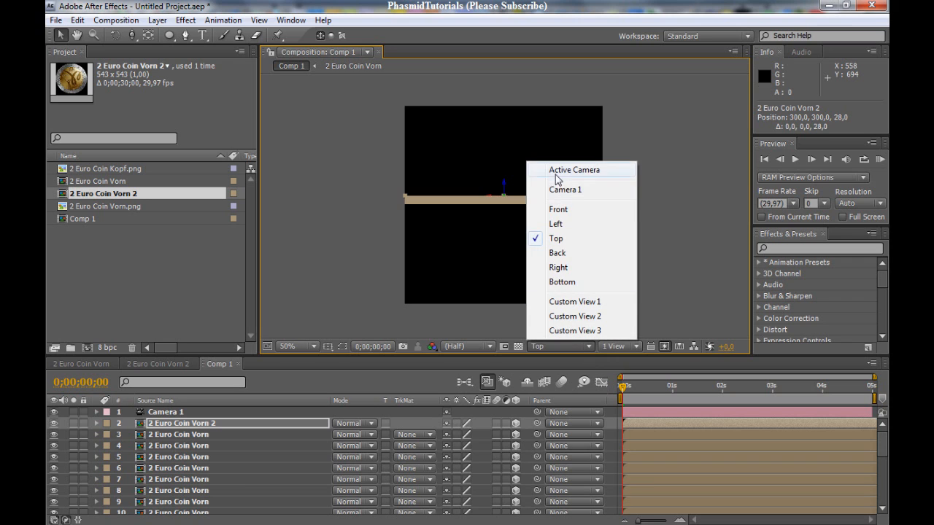
pyautogui.click(574, 169)
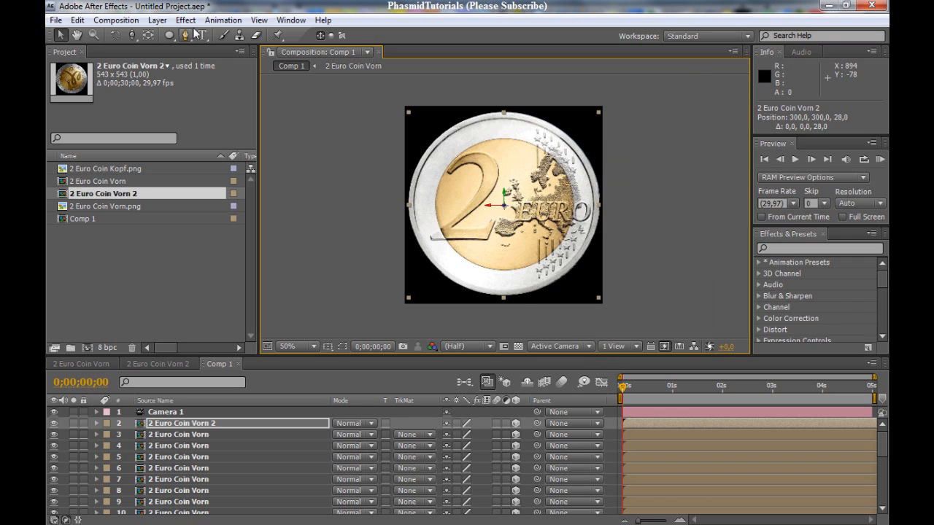
pyautogui.click(156, 20)
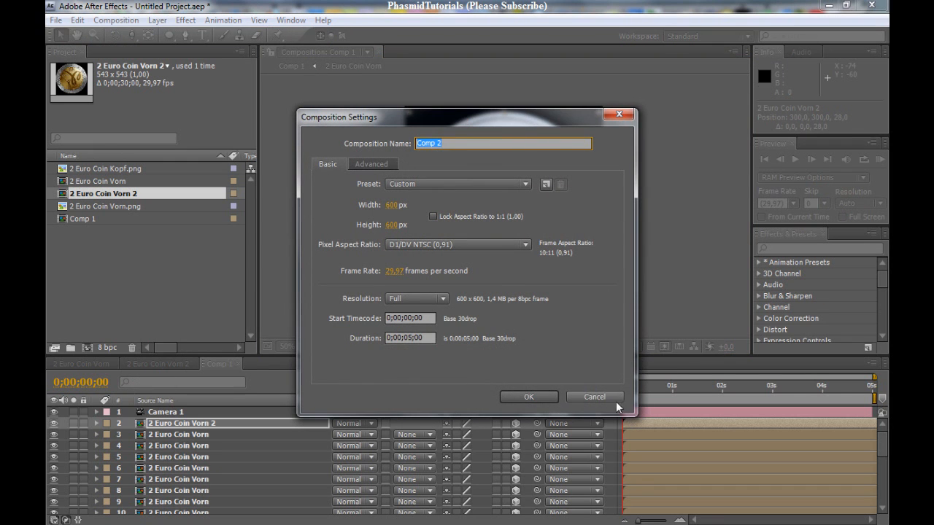
# - Create Comp 2 at the HDV 720 1280×720 preset and add a Dark Gray Solid 1 layer
pyautogui.click(528, 396)
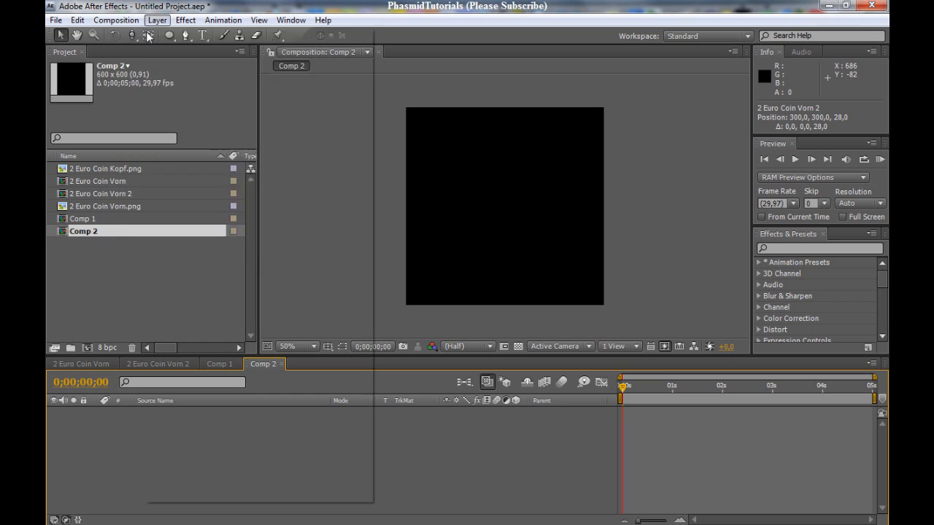
pyautogui.click(115, 20)
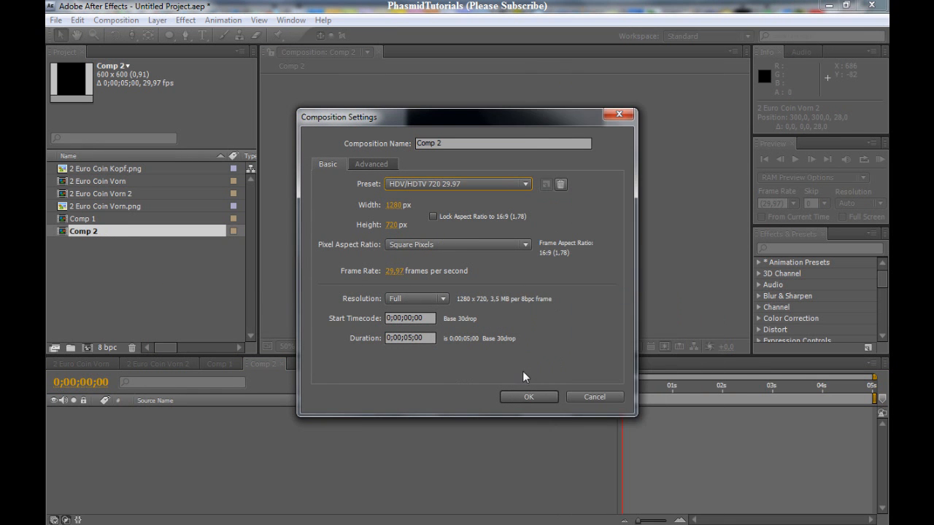
pyautogui.click(528, 396)
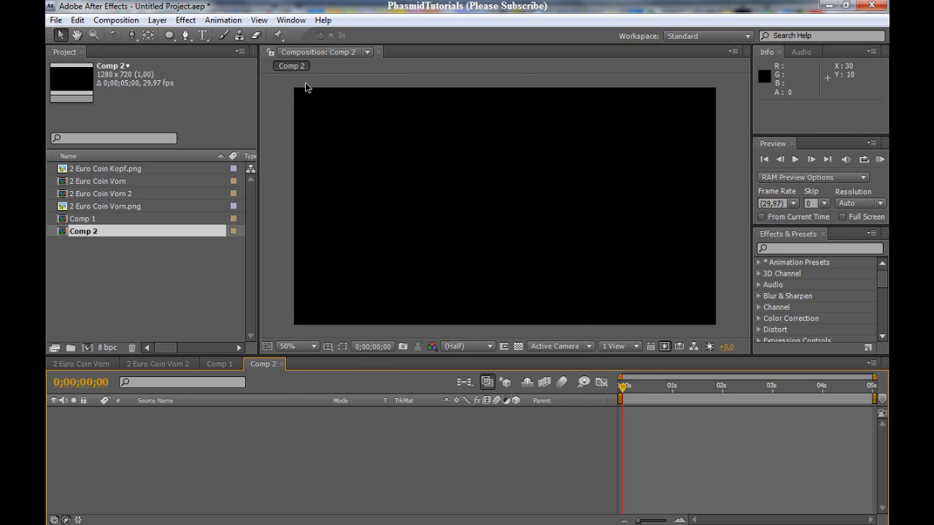
pyautogui.click(157, 20)
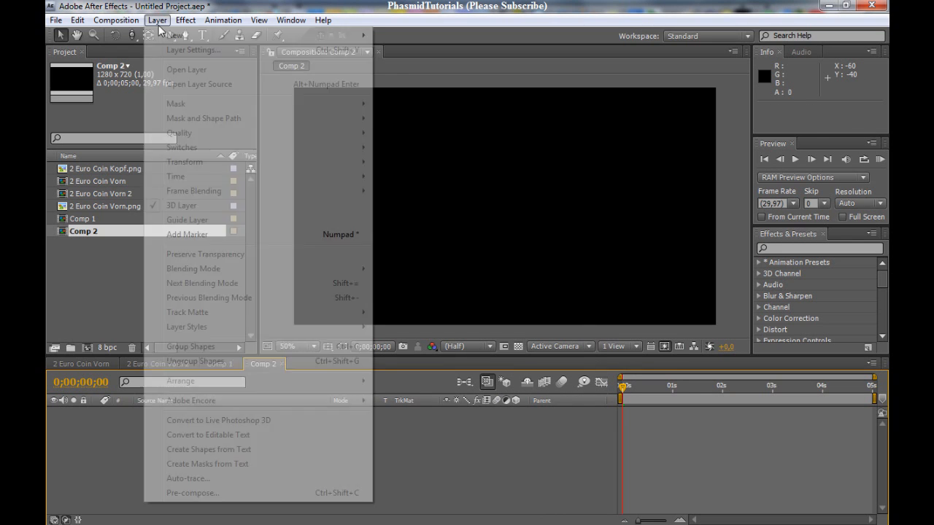
pyautogui.click(184, 20)
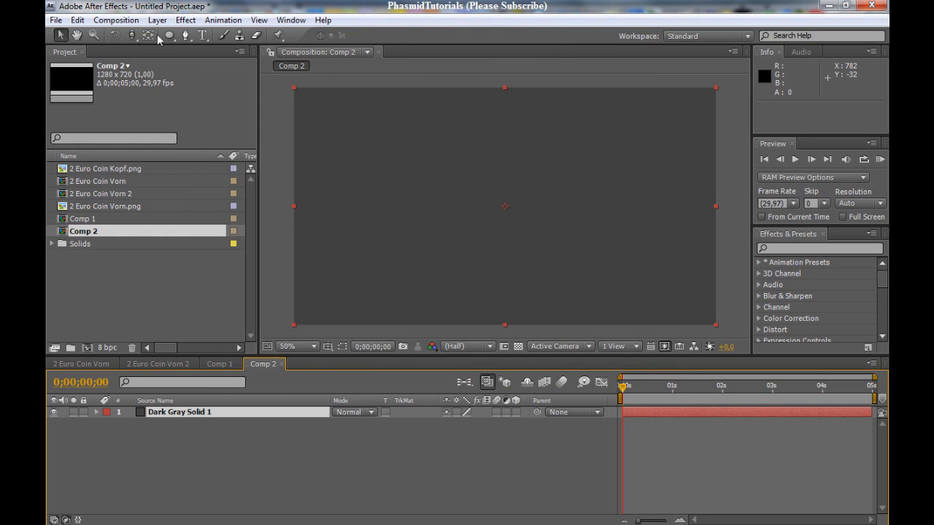
# - Stand the 3D Comp 1 coin on the gray solid, rotated 90° on X as a floor
pyautogui.click(115, 35)
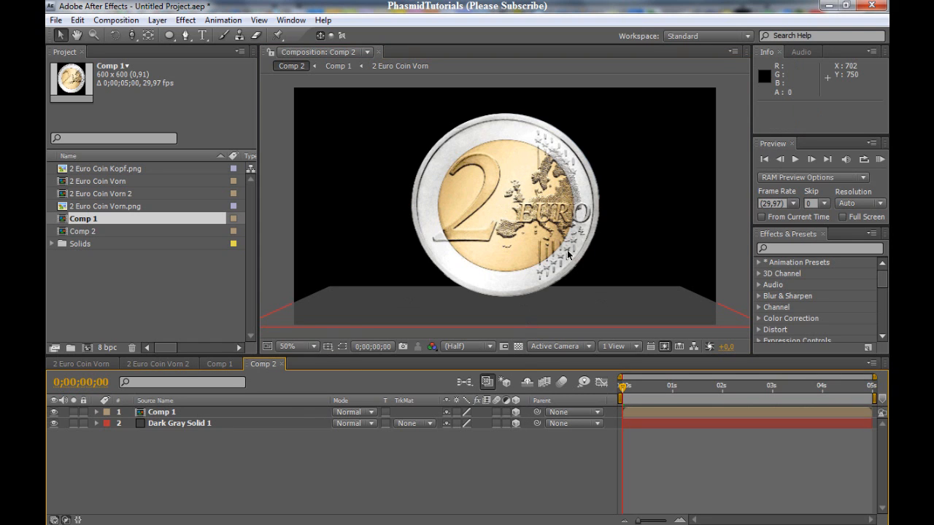
pyautogui.click(131, 35)
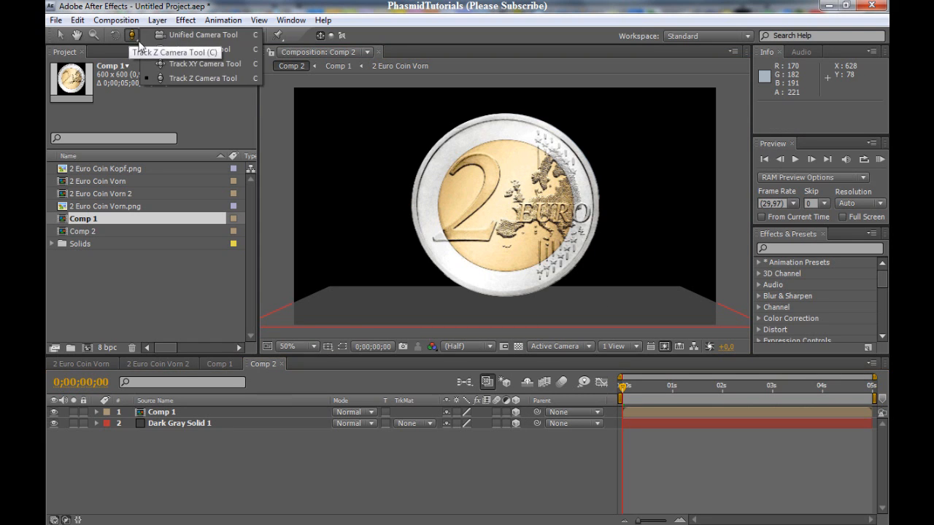
pyautogui.click(467, 219)
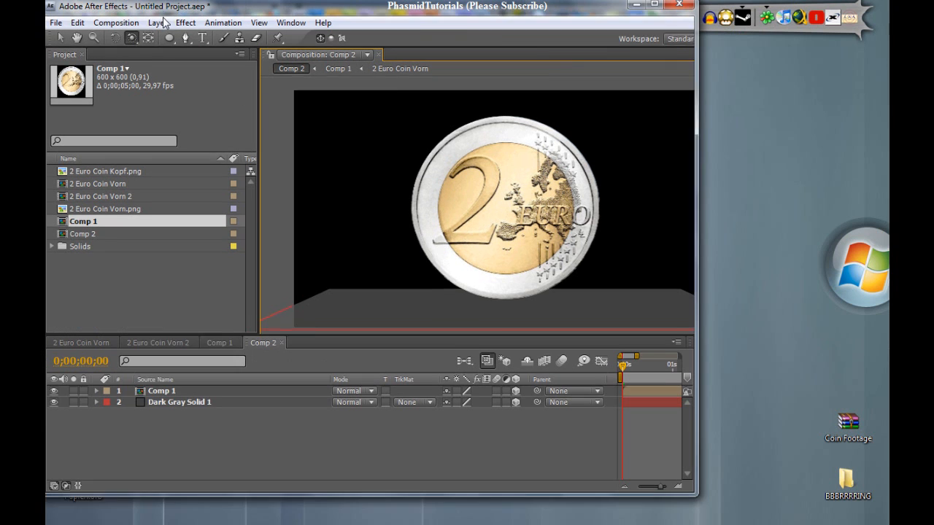
# - Add Camera 1, orbit around the coin, enable Collapse Transformations on Comp 1, and minimize After Effects
pyautogui.click(154, 22)
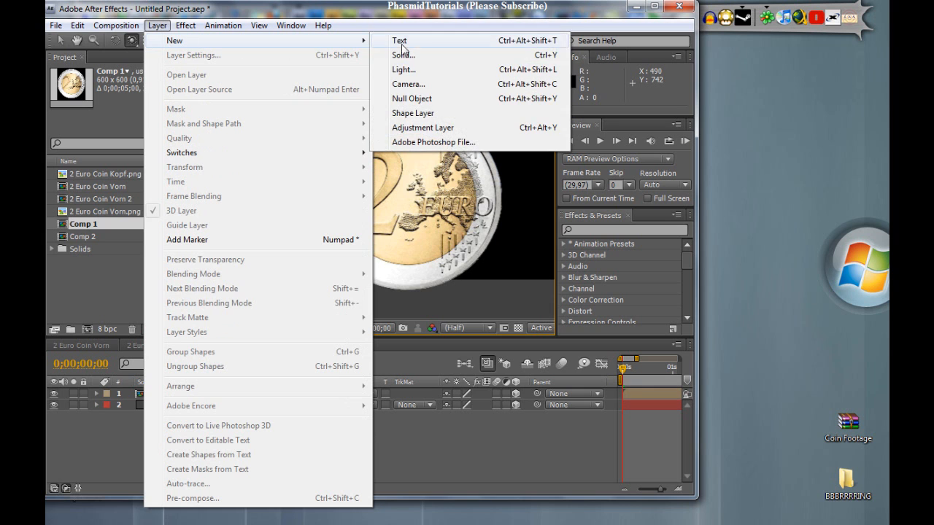
pyautogui.click(404, 69)
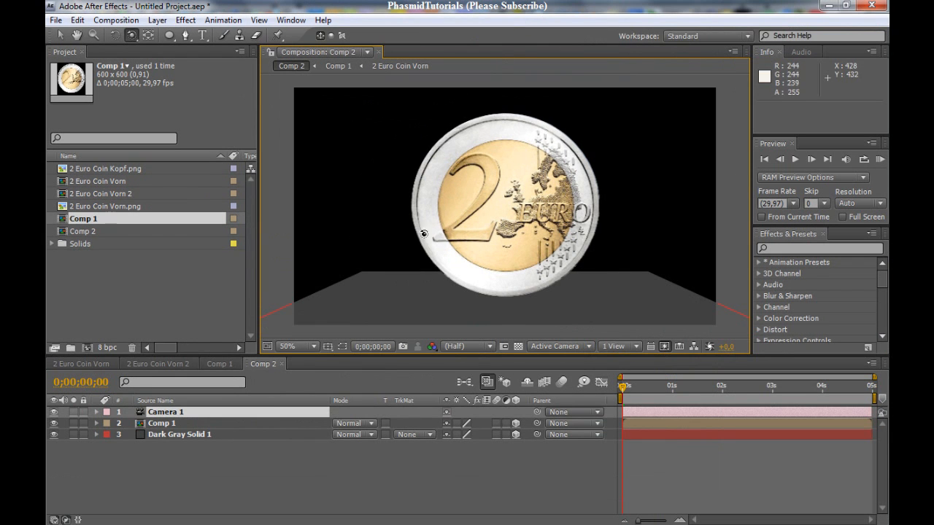
pyautogui.moveTo(426, 233); pyautogui.dragTo(567, 238)
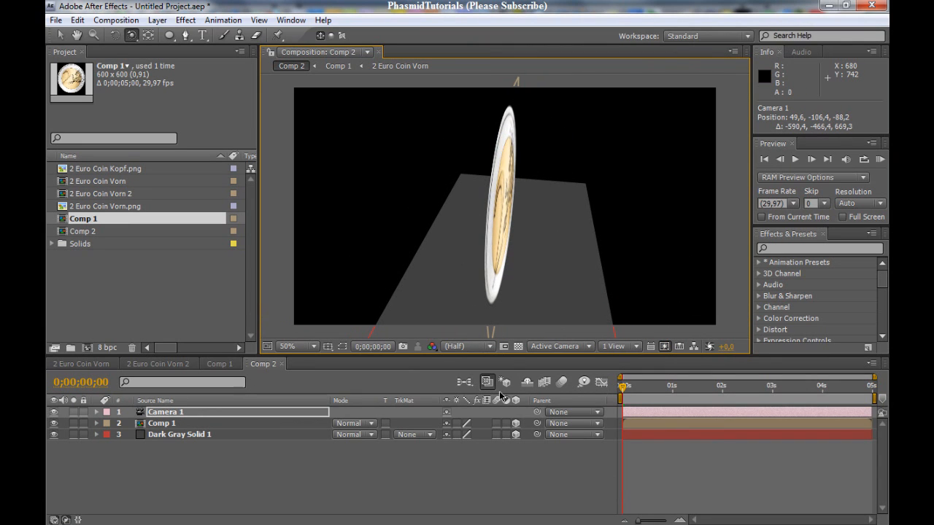
pyautogui.moveTo(457, 429)
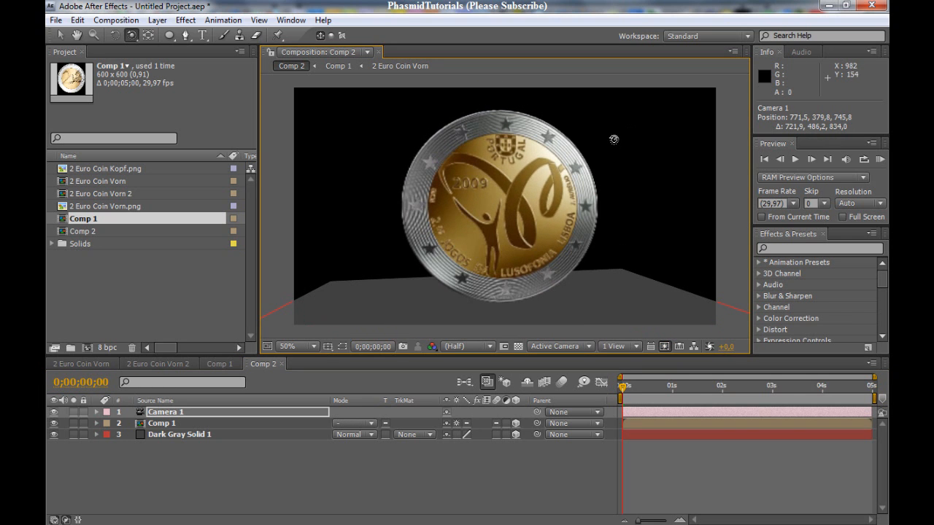
pyautogui.moveTo(614, 139); pyautogui.dragTo(357, 171)
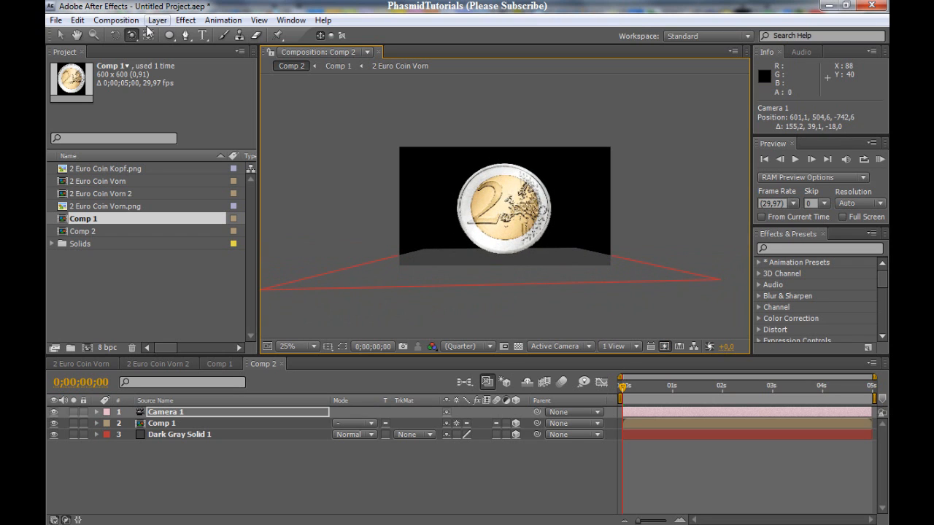
pyautogui.click(504, 207)
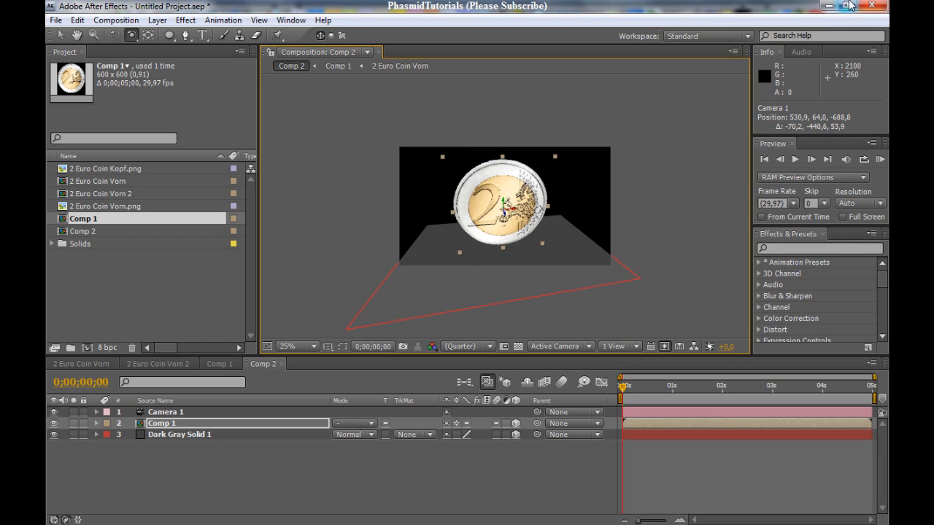
pyautogui.moveTo(830, 6)
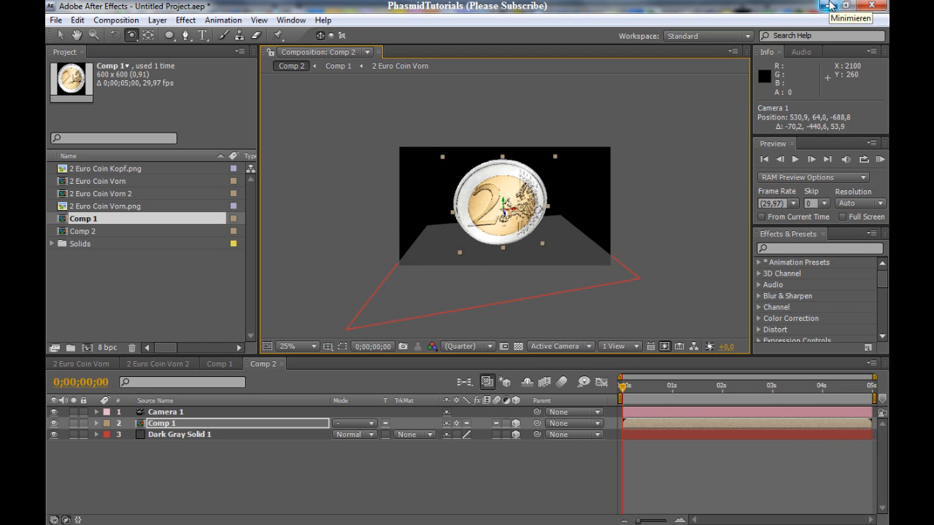
pyautogui.click(849, 6)
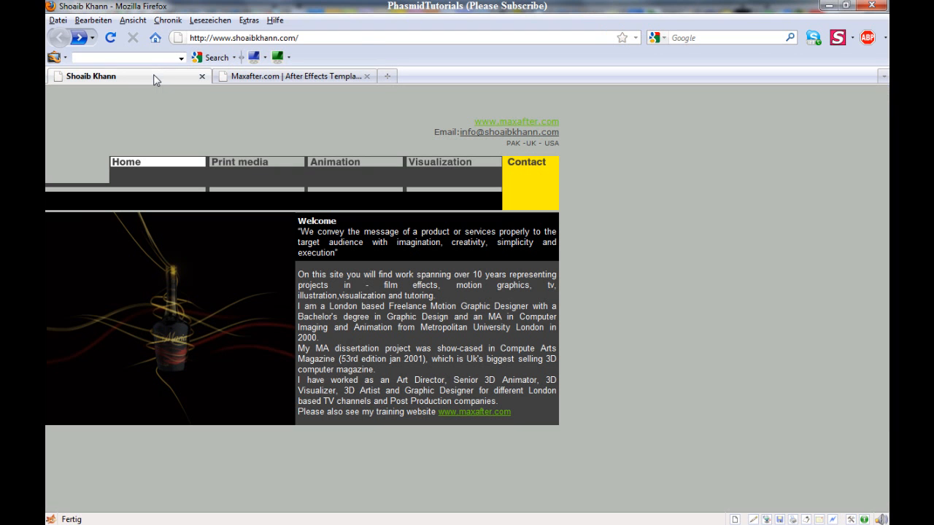
# - Switch Firefox to the Maxafter.com tab listing the Coin Stack and Flip Effect tutorials
pyautogui.click(285, 76)
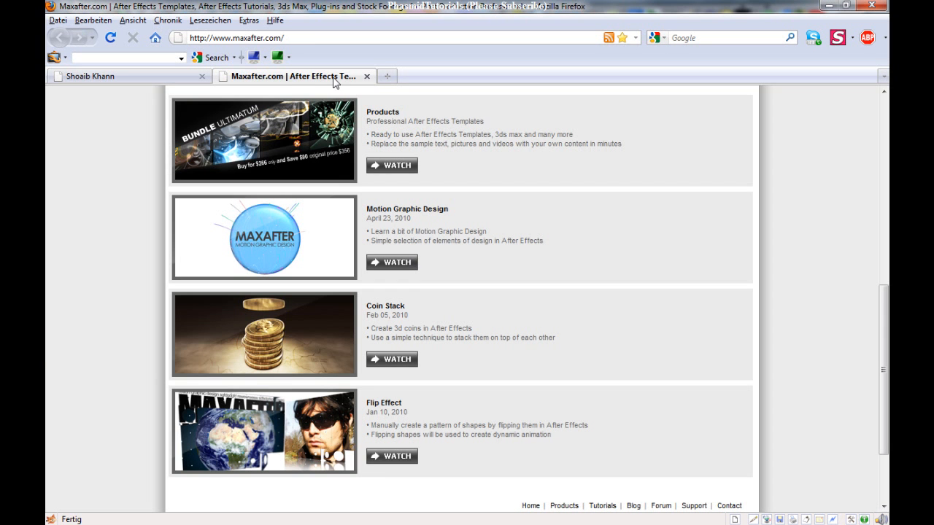